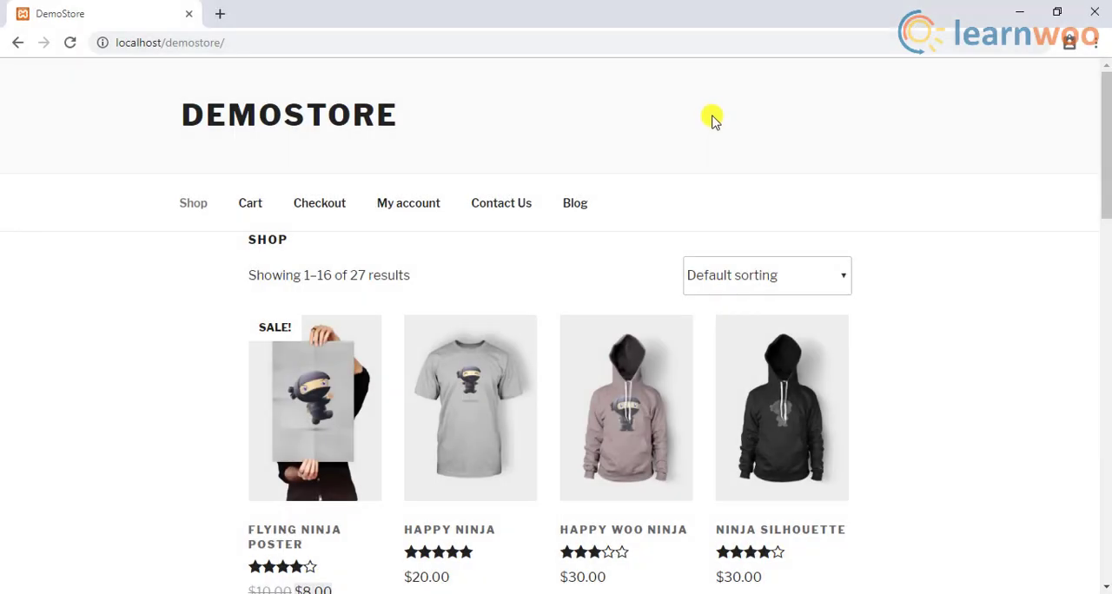
Scroll through the Twenty Seventeen theme details and go to the Appearance settings
scroll(down, 3)
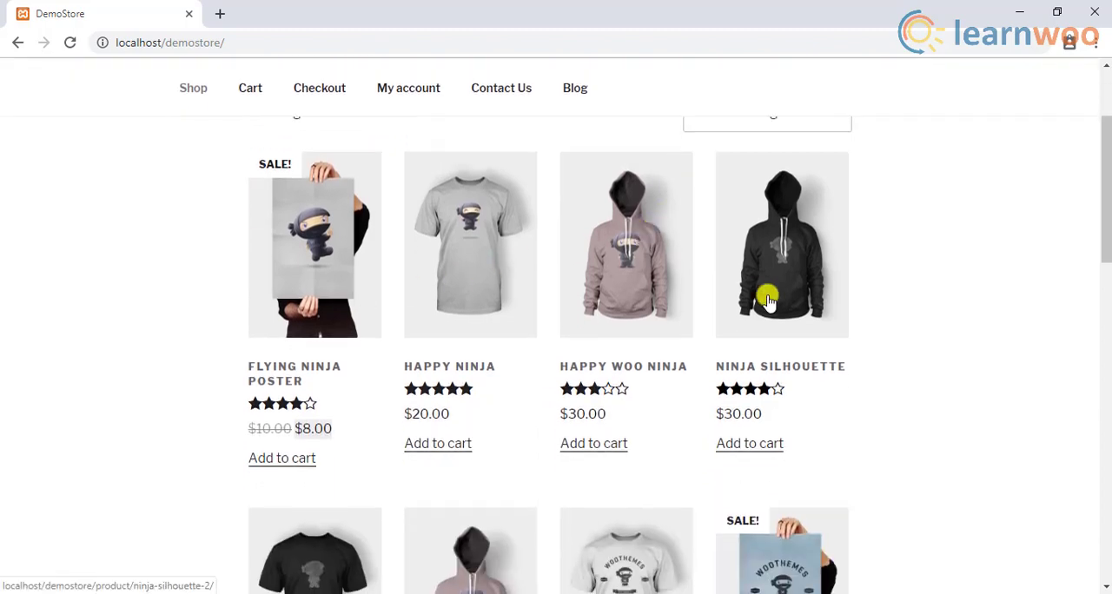
scroll(down, 3)
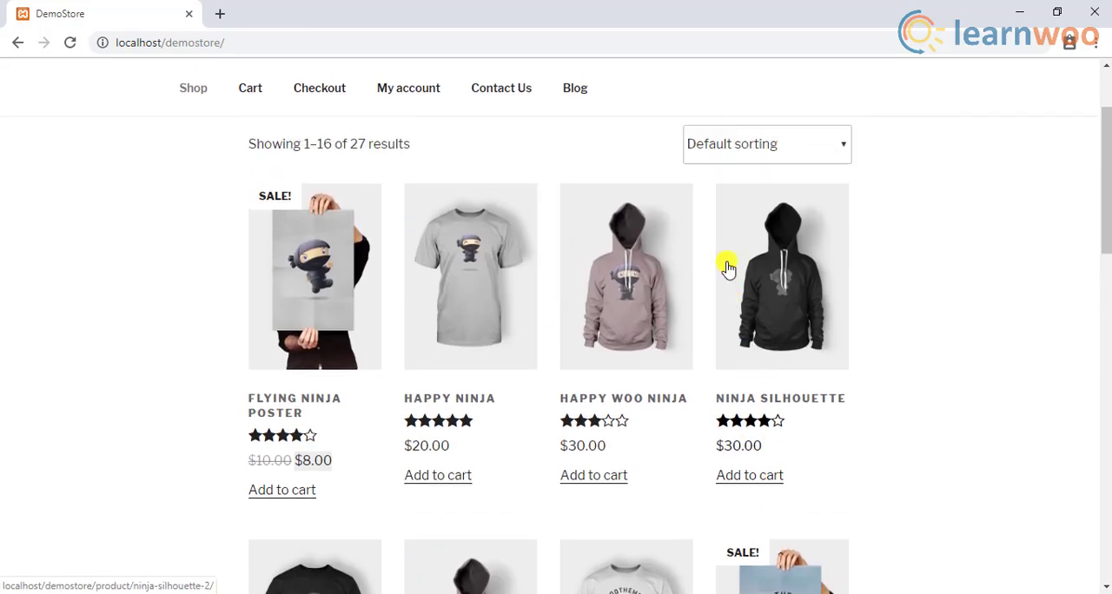
scroll(down, 3)
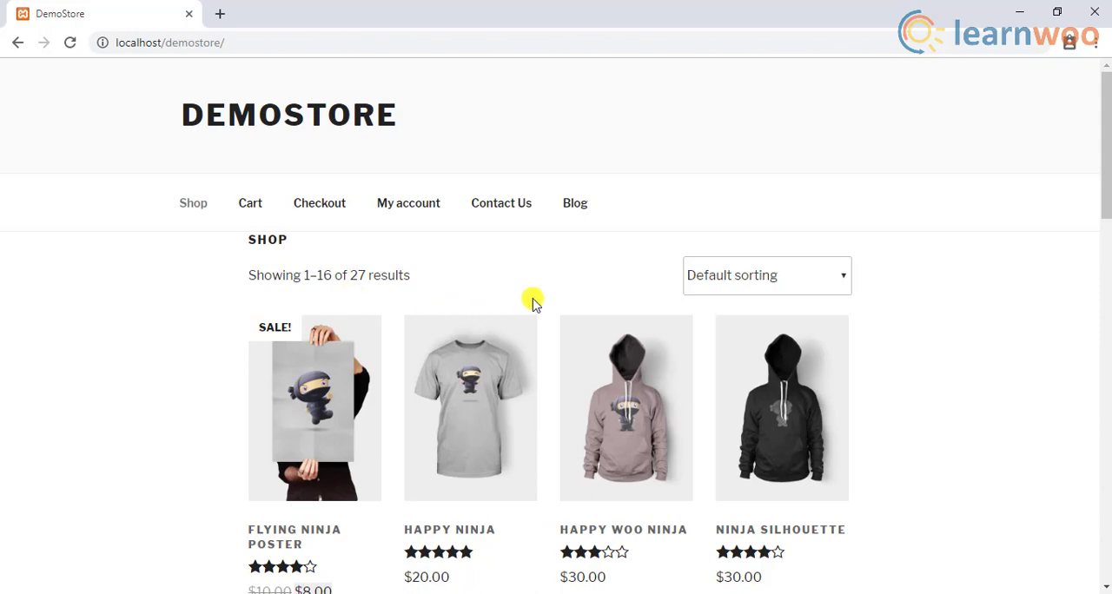
scroll(down, 3)
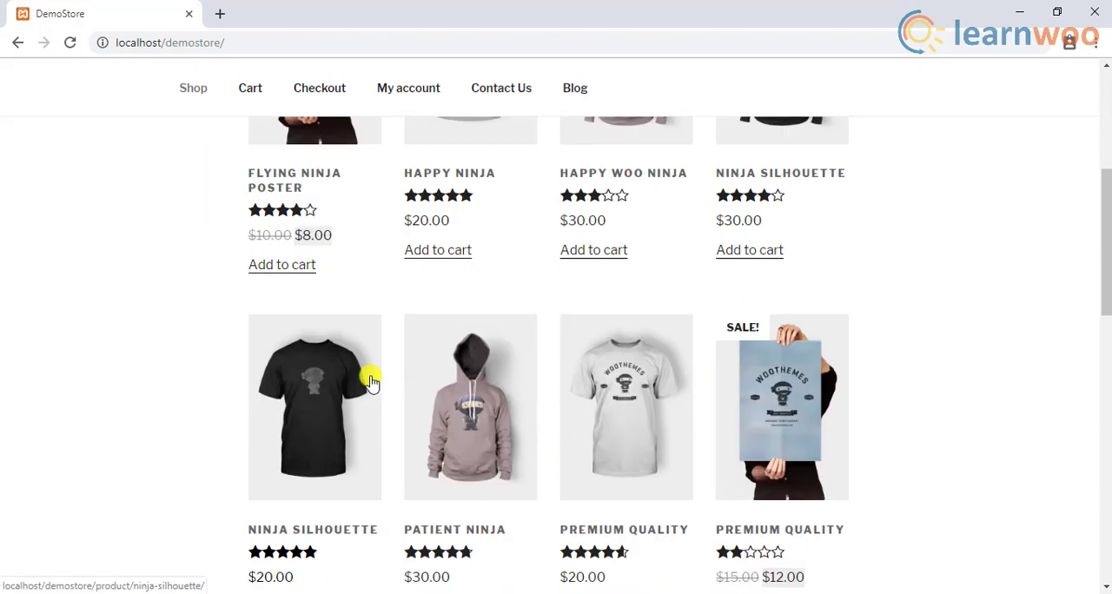
scroll(down, 3)
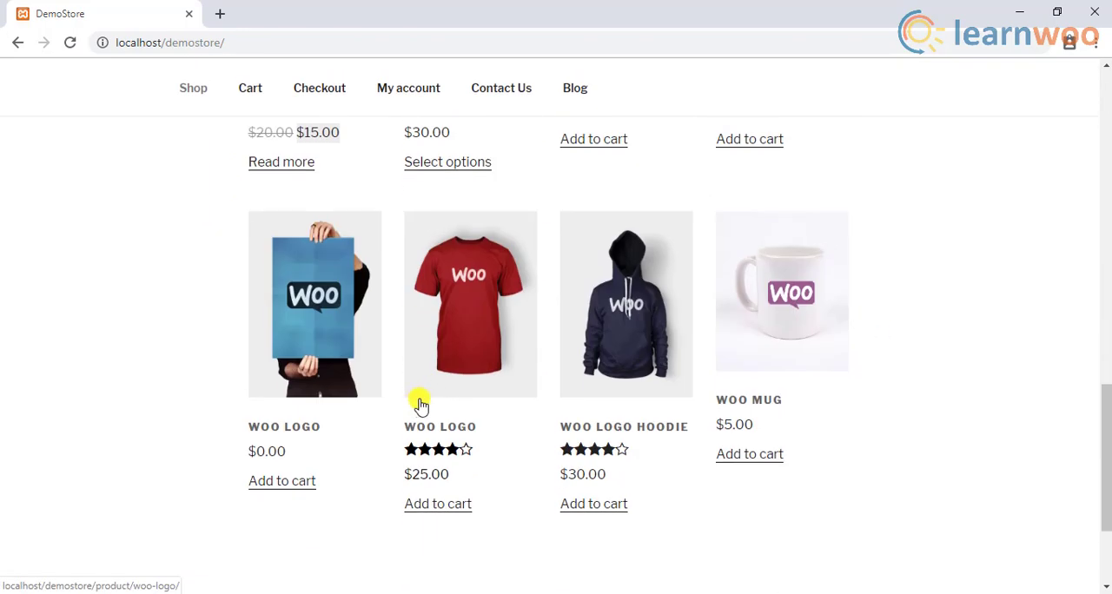
scroll(down, 3)
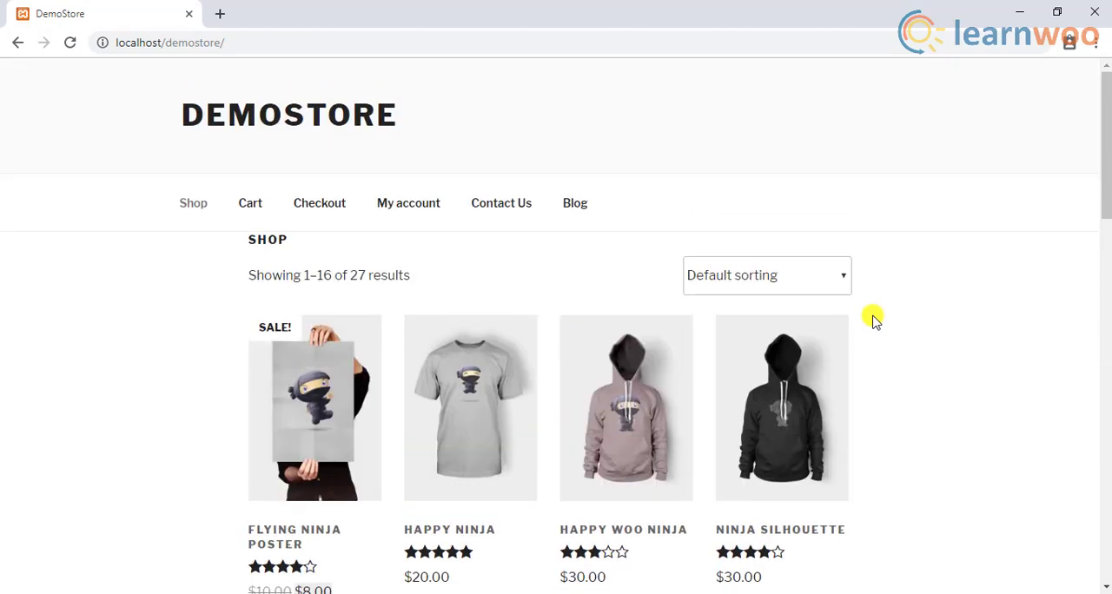
mouse_move(559, 282)
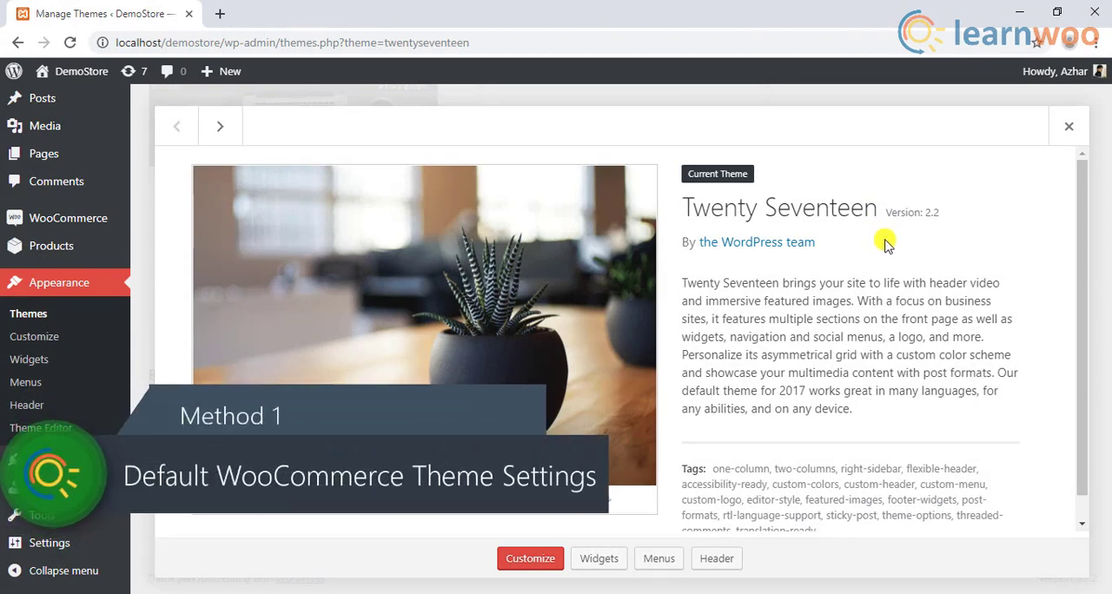
mouse_move(747, 230)
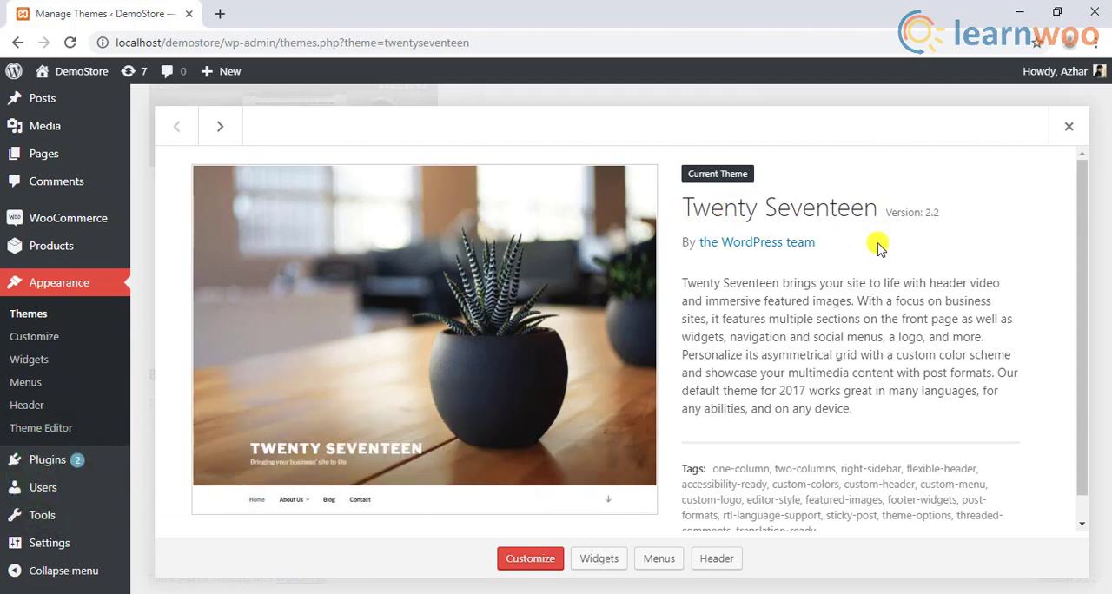
mouse_move(433, 361)
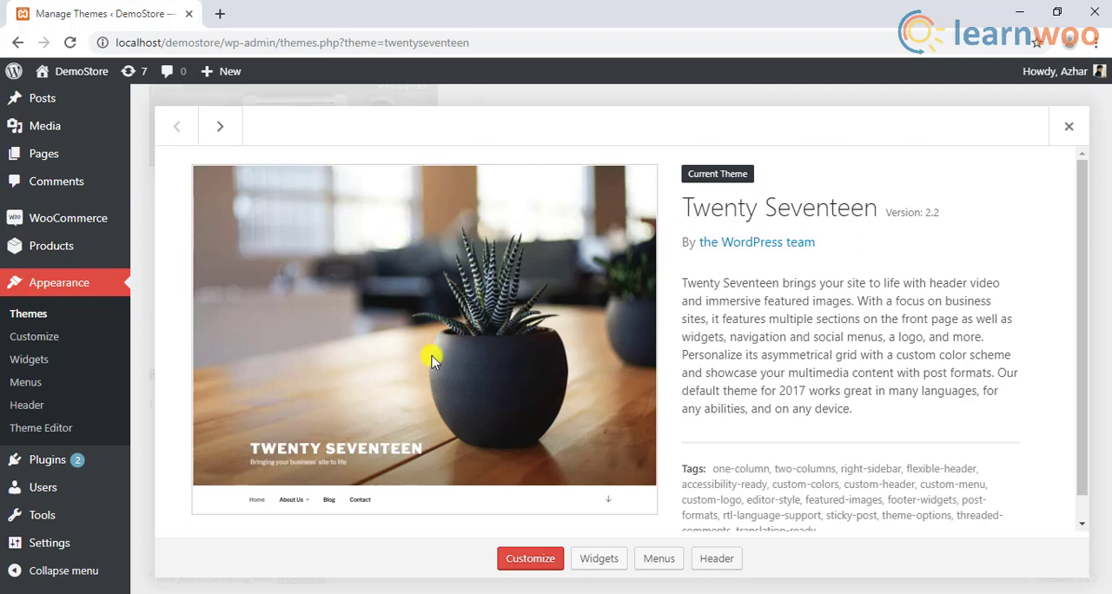
mouse_move(565, 341)
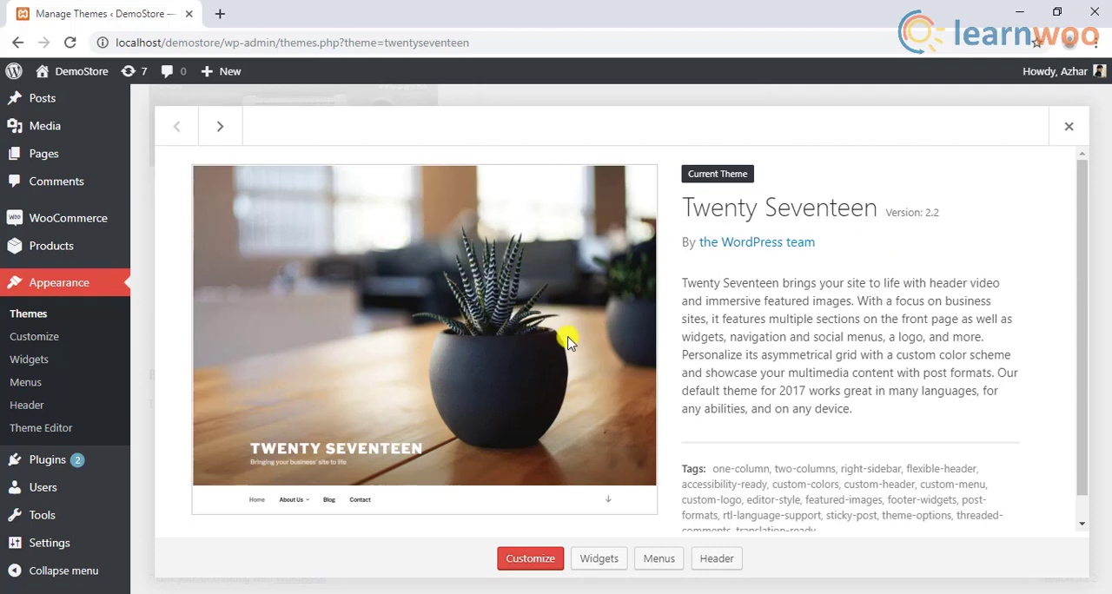
mouse_move(82, 283)
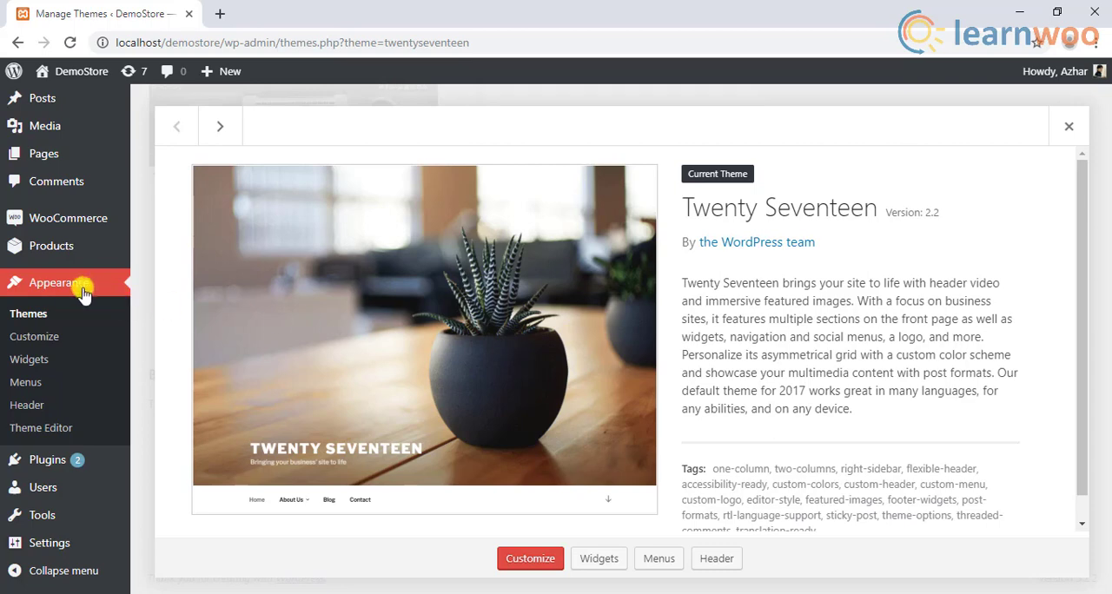
click(33, 337)
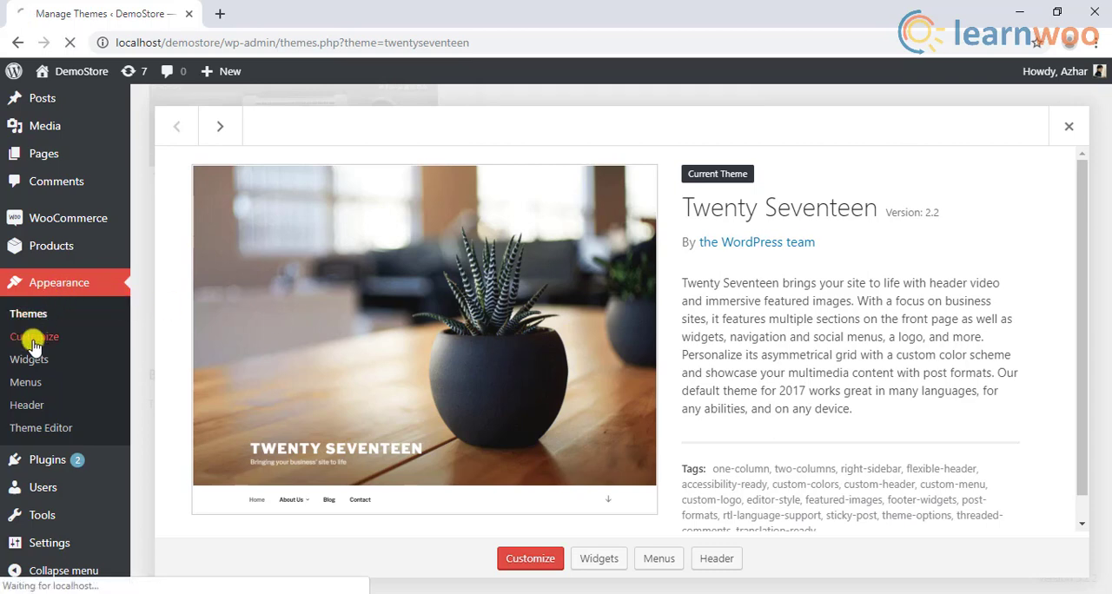
Reach the WooCommerce Product Catalog options in the live Customizer
click(530, 558)
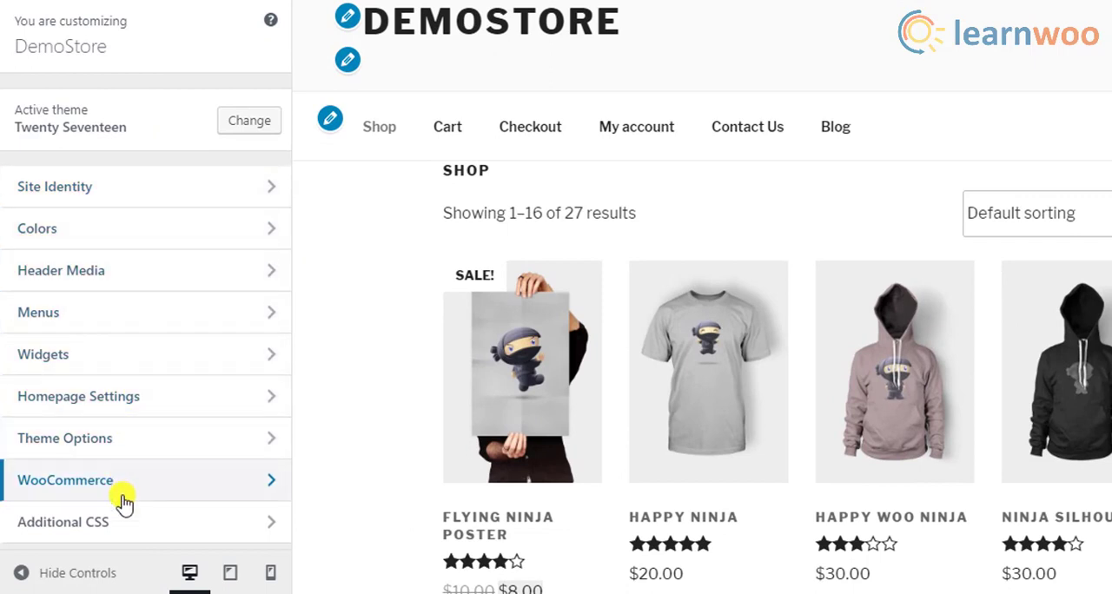
click(65, 480)
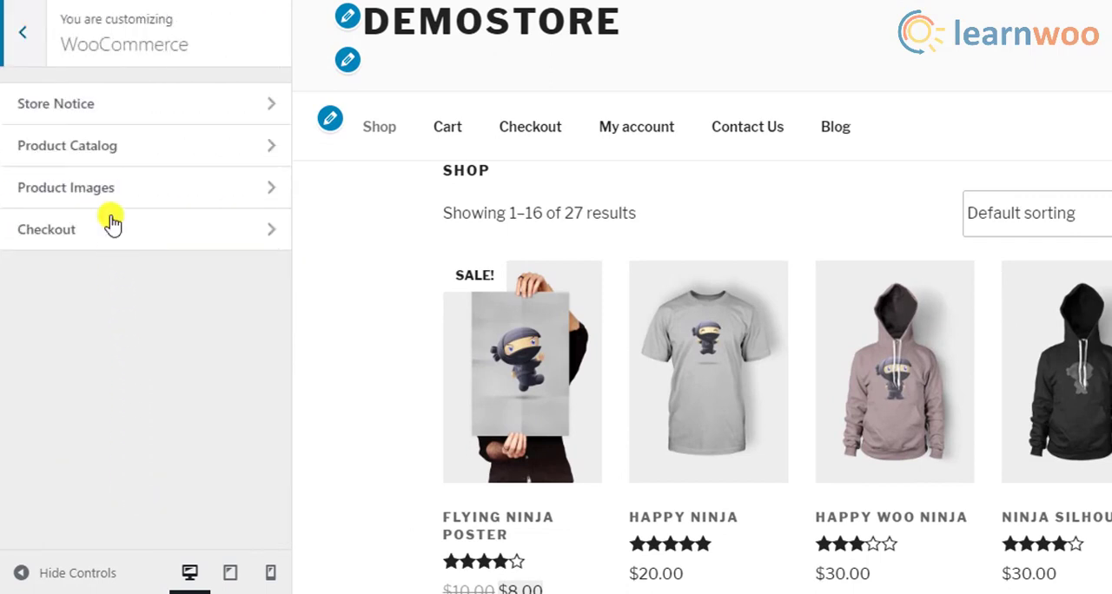
click(68, 145)
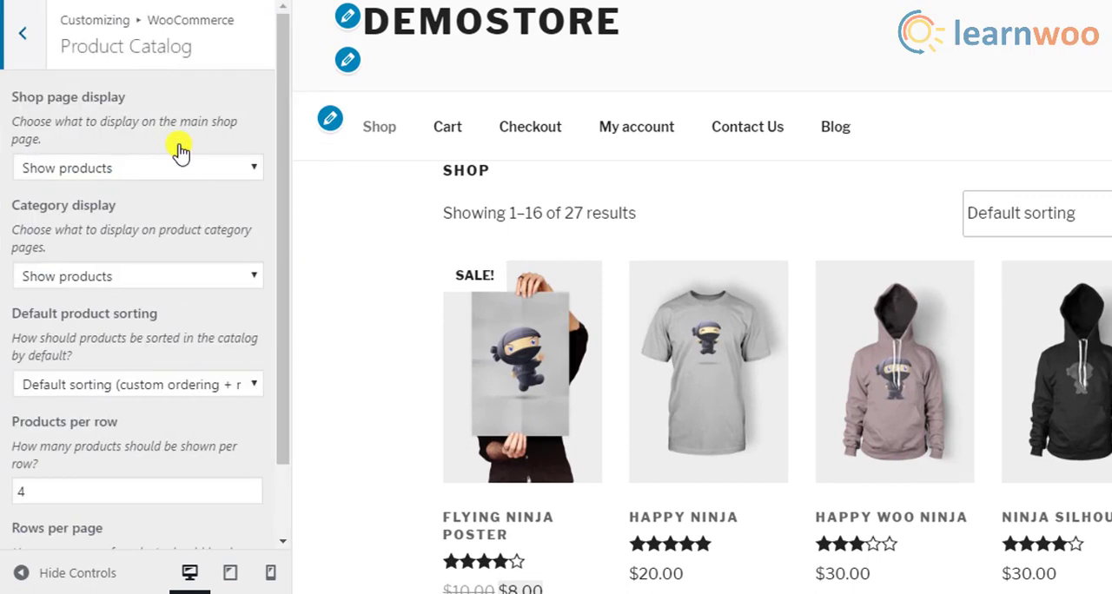
scroll(down, 3)
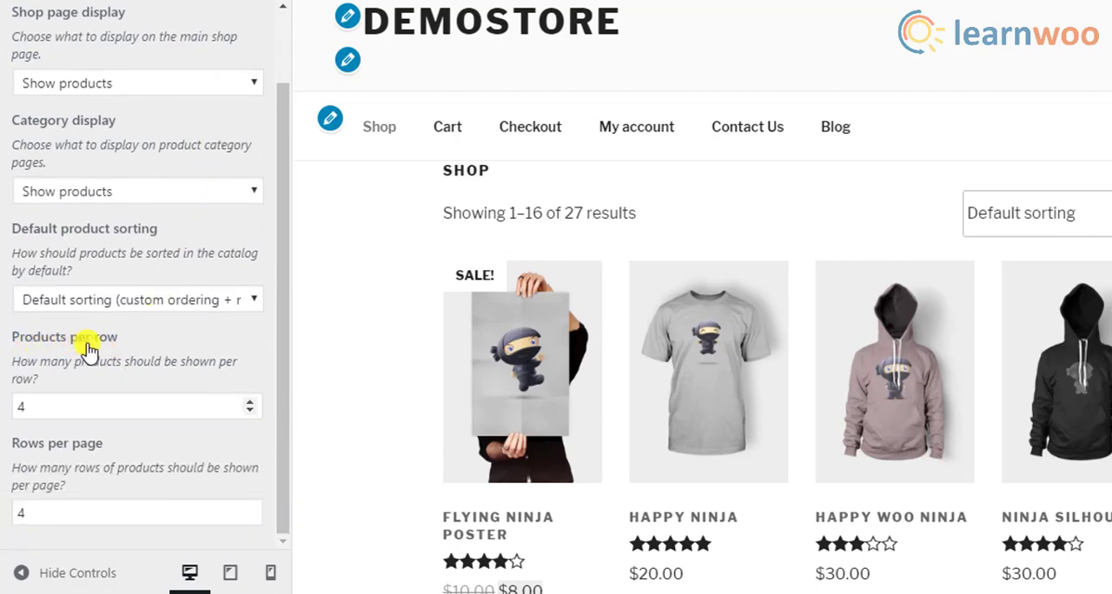
Set Products per row to 3 and Rows per page to 3 for 9 products per page
click(130, 406)
text(3)
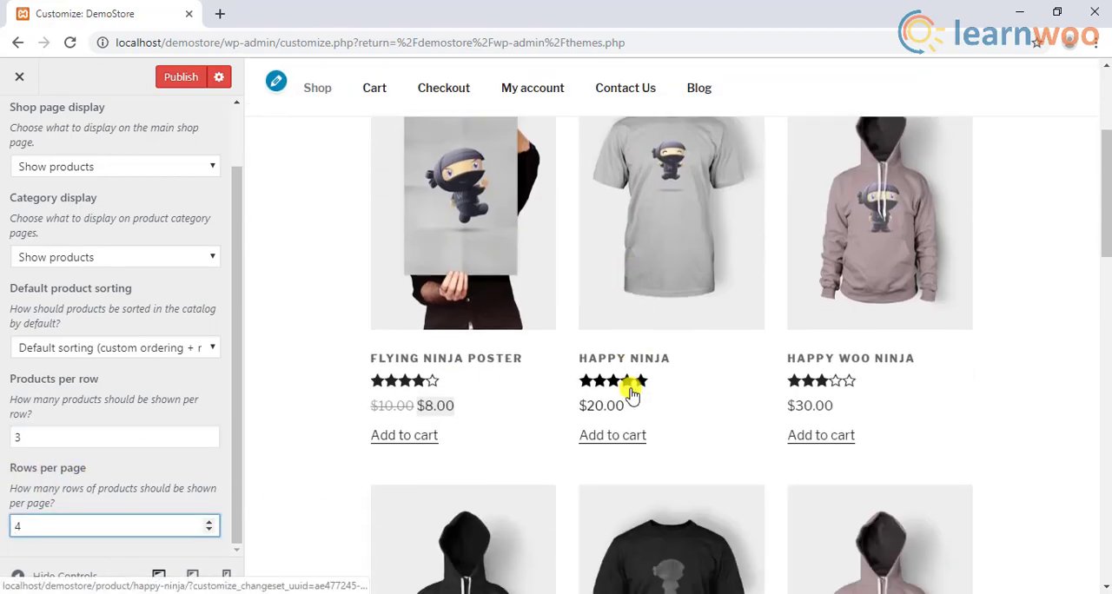
scroll(down, 3)
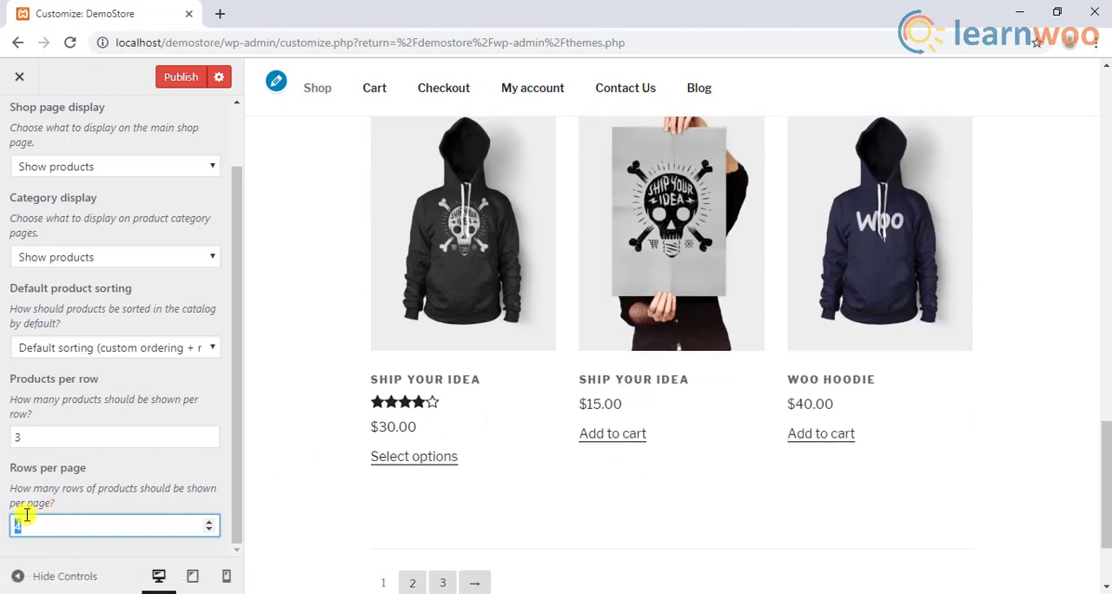
text(3)
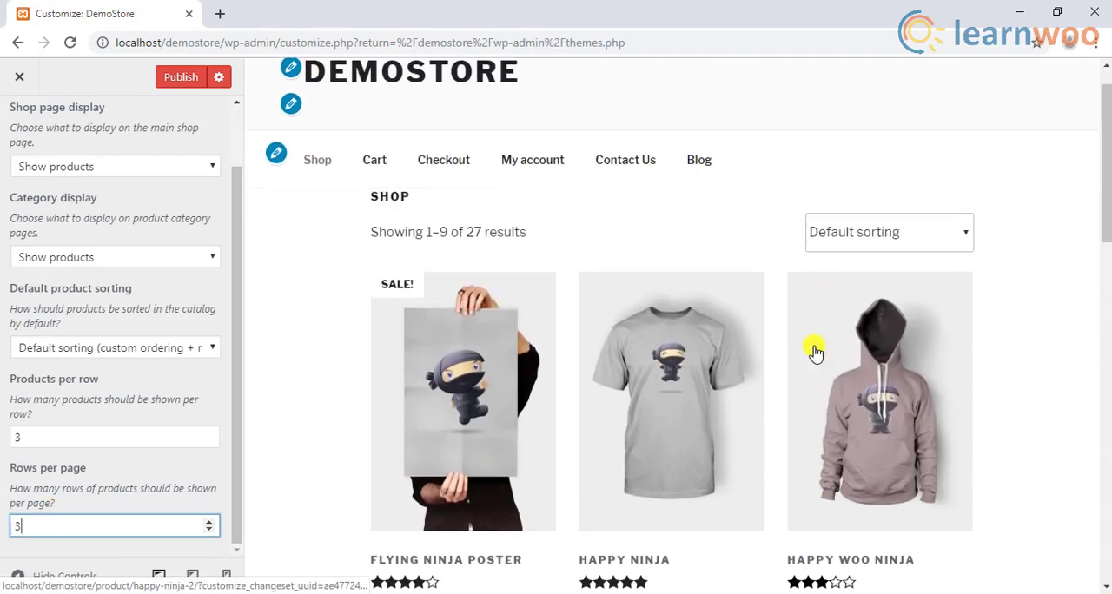
mouse_move(121, 415)
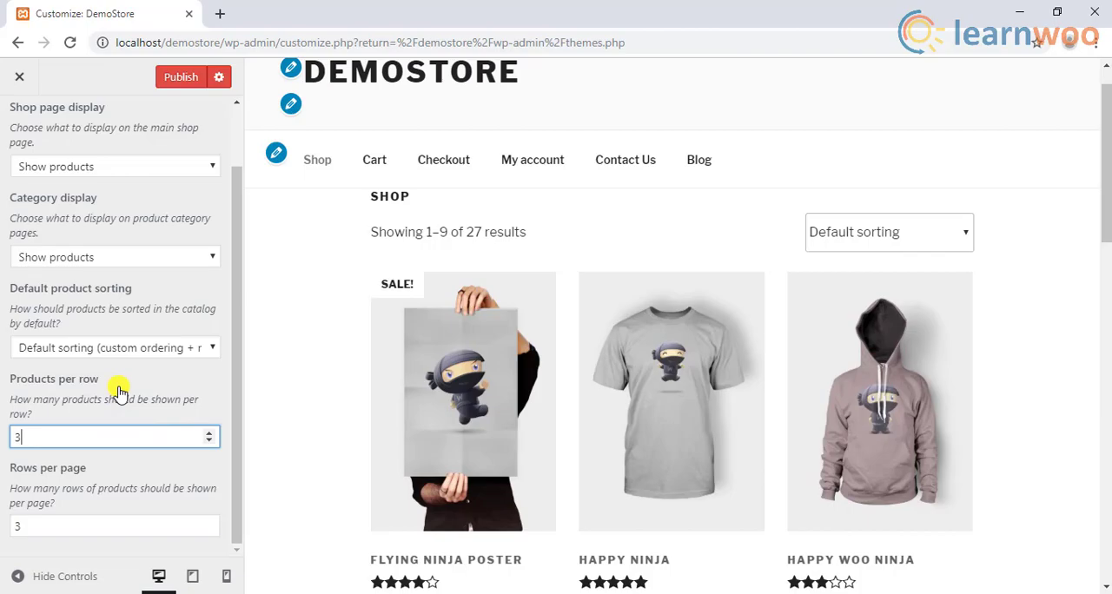
click(180, 76)
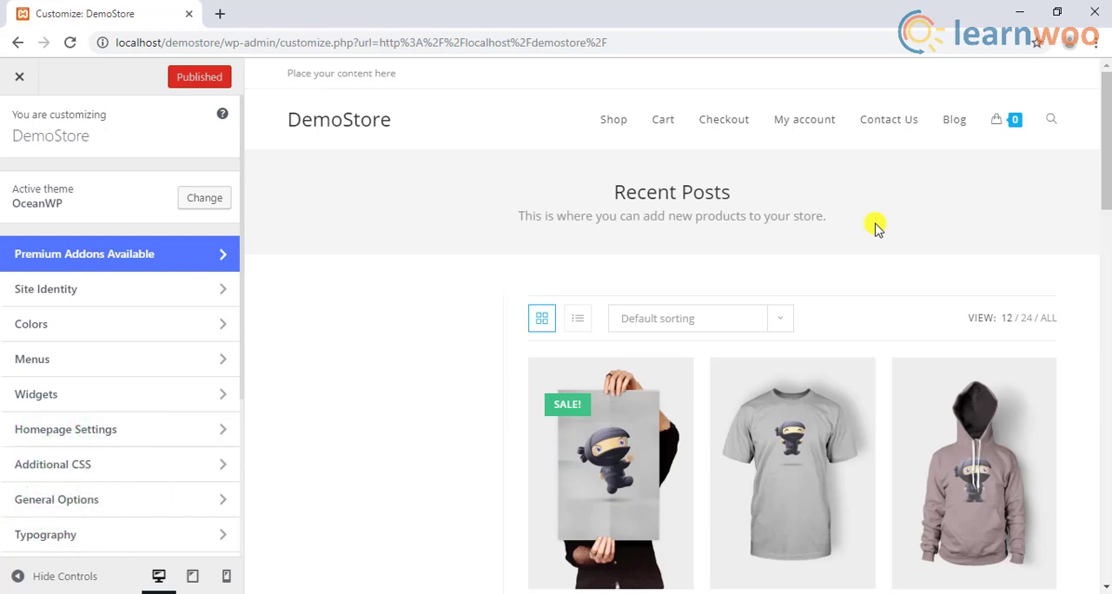
mouse_move(639, 224)
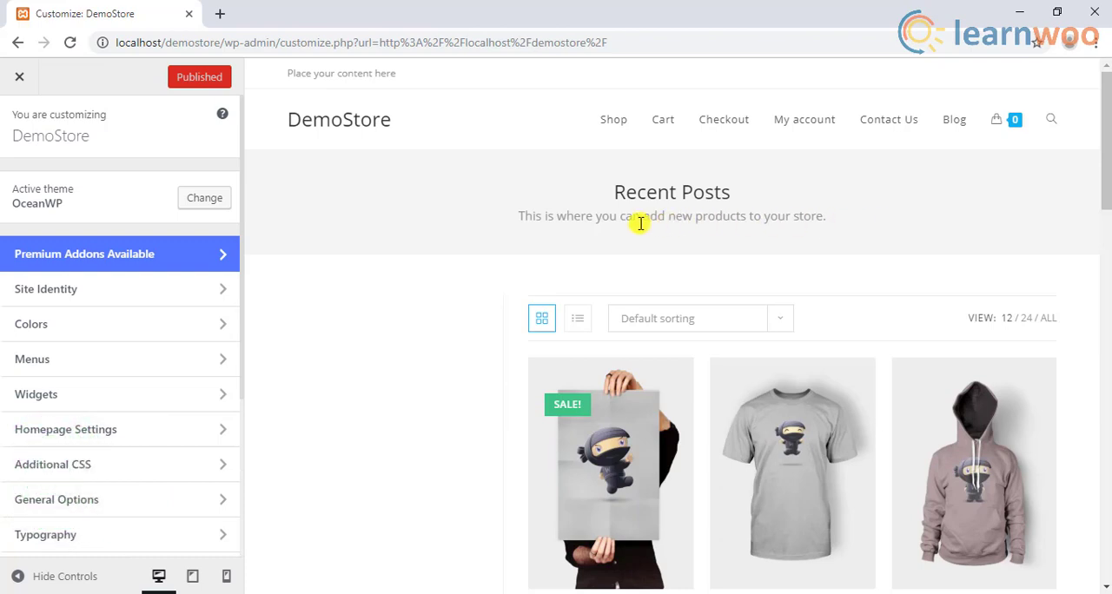
mouse_move(127, 218)
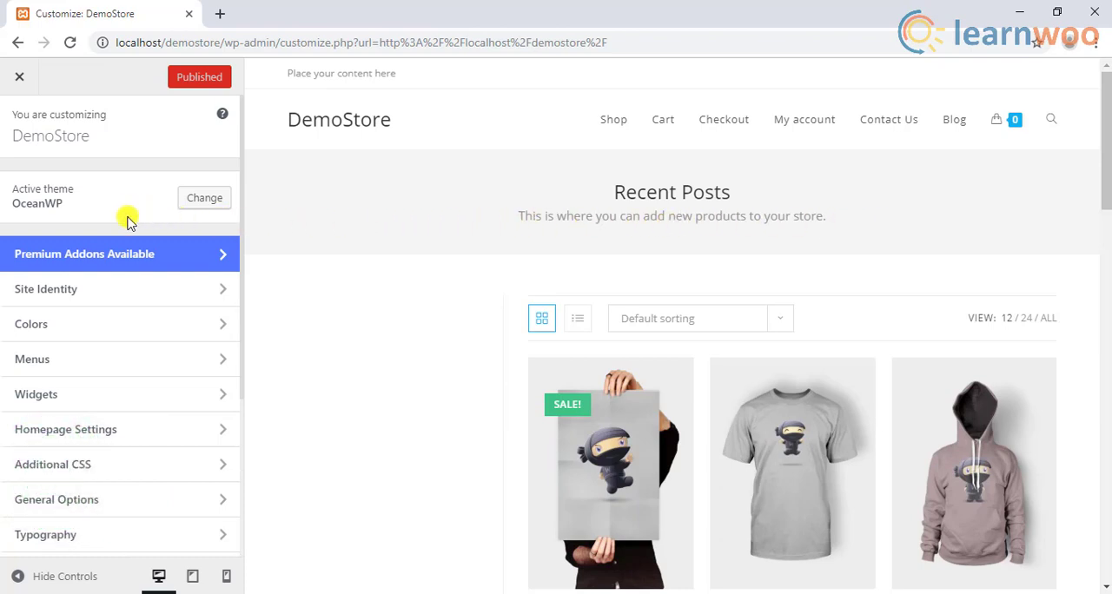
Visit the OceanWP WooCommerce Customizer section and return to the main sections list
scroll(down, 3)
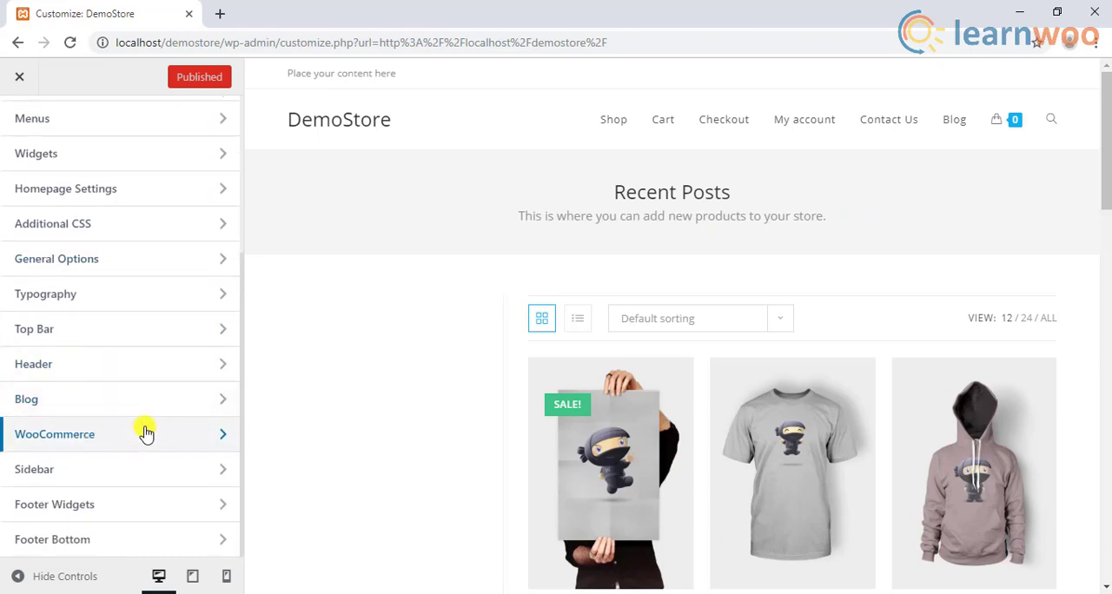
click(55, 434)
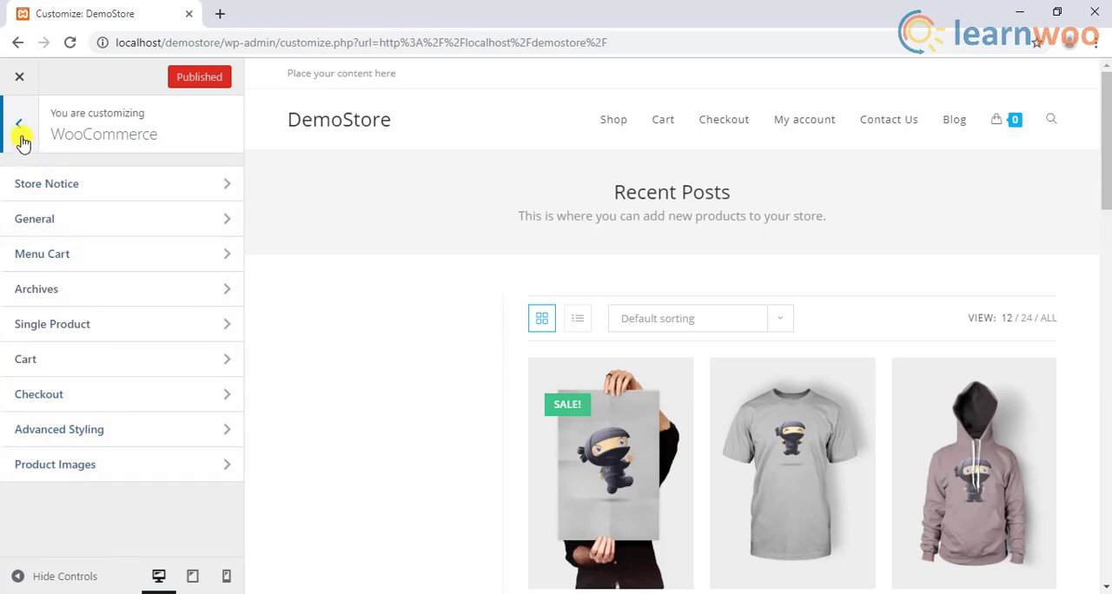
click(20, 125)
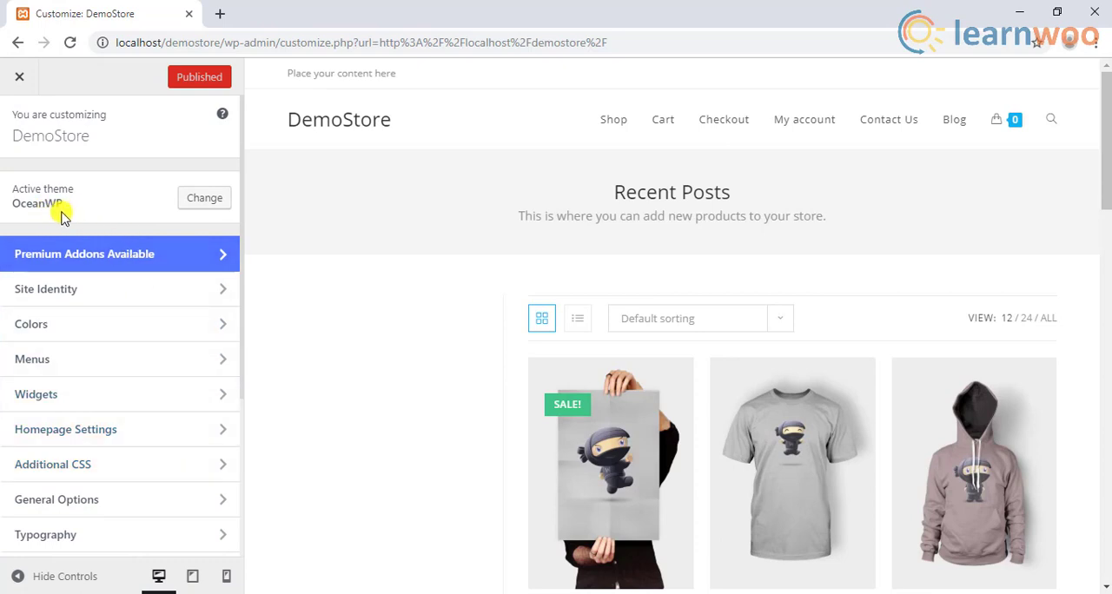
scroll(down, 3)
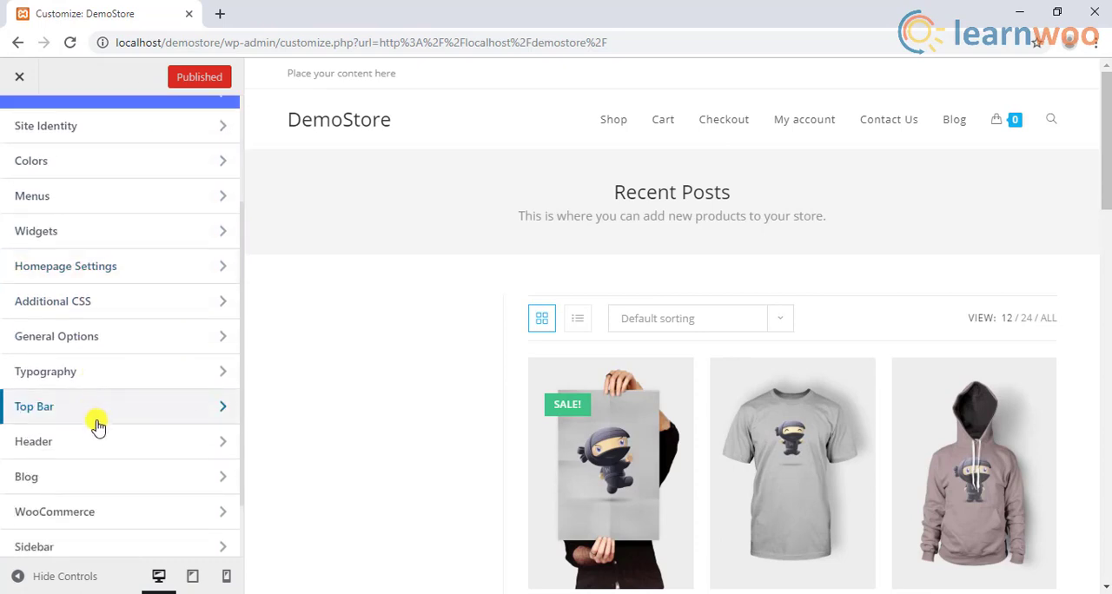
In the Archives settings set Shop Posts Per Page to 9 and Shop Columns to 4, then leave the Customizer
click(54, 512)
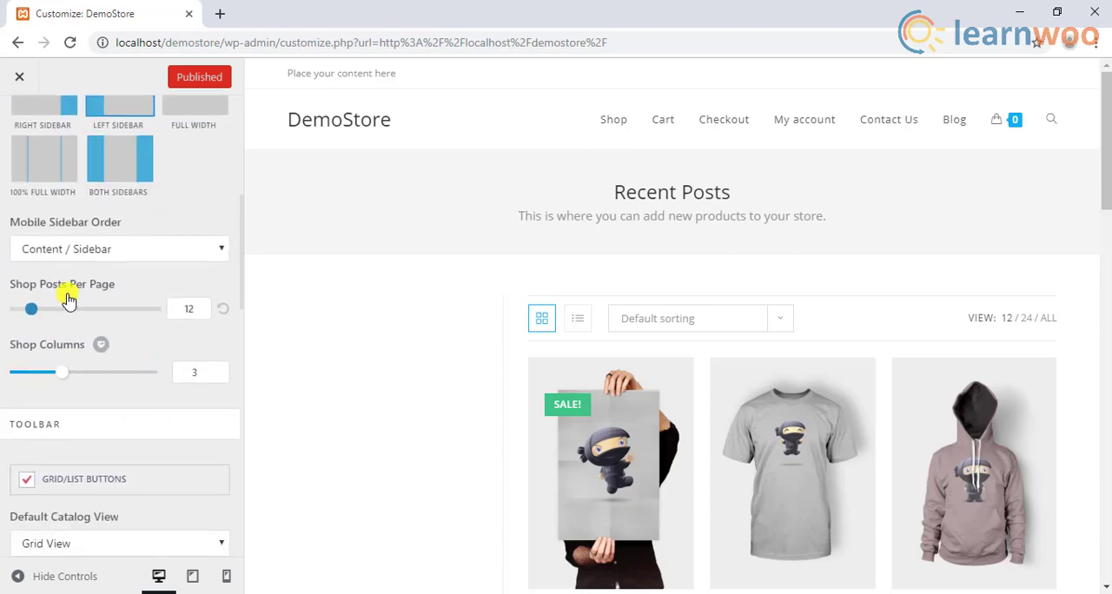
click(189, 308)
text(9)
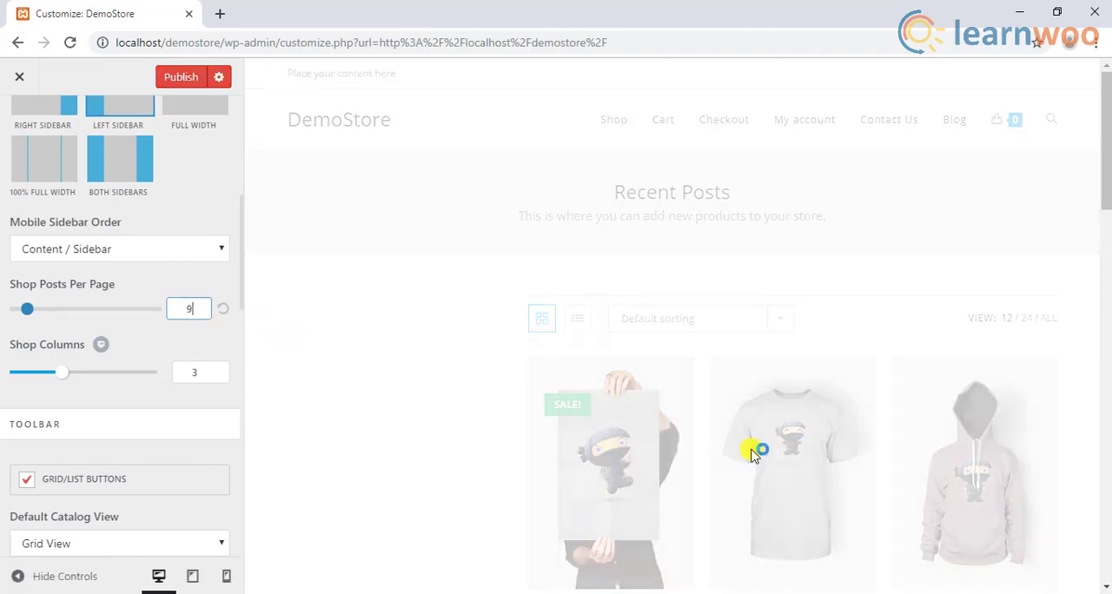
scroll(down, 3)
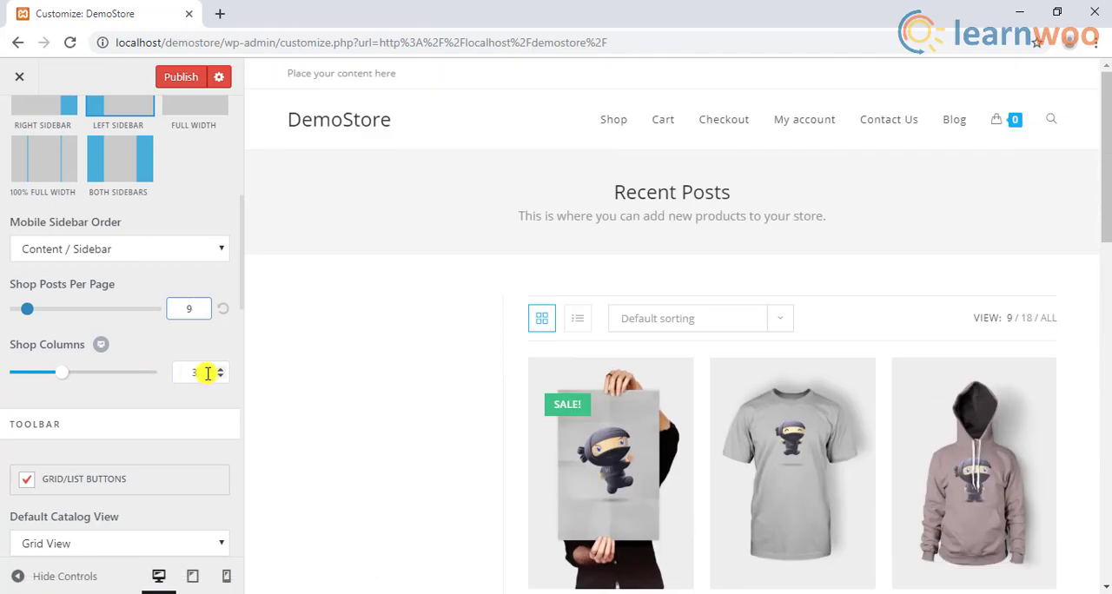
click(220, 367)
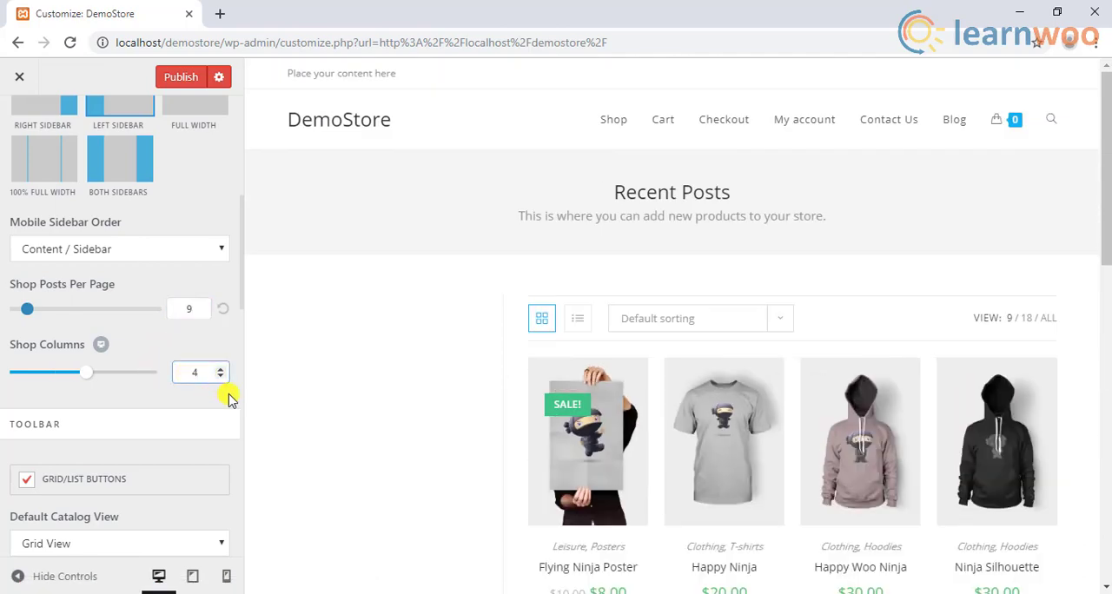
mouse_move(597, 473)
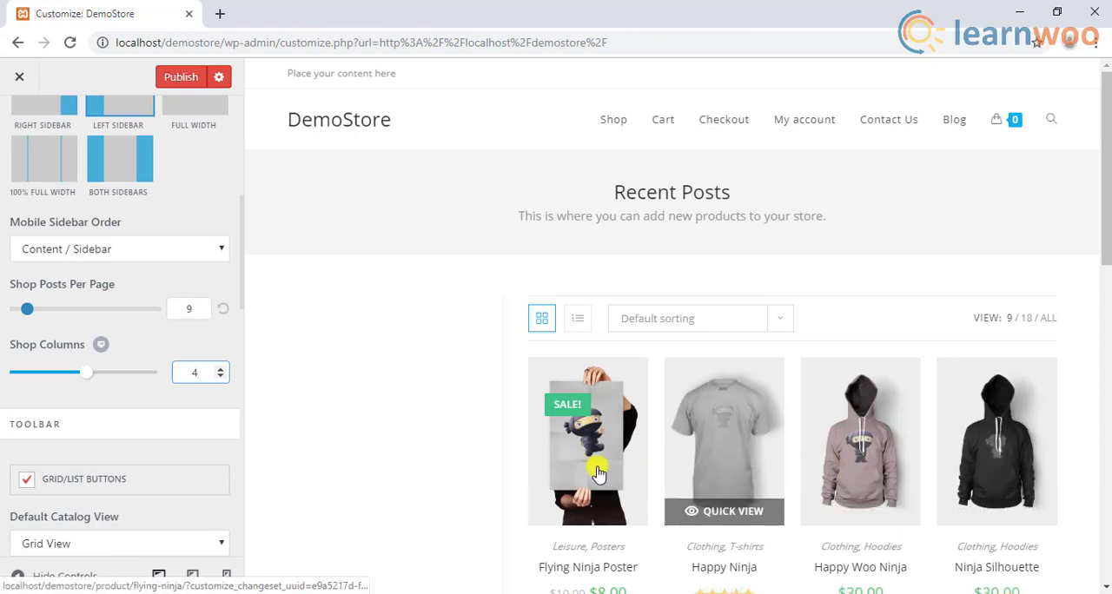
mouse_move(339, 469)
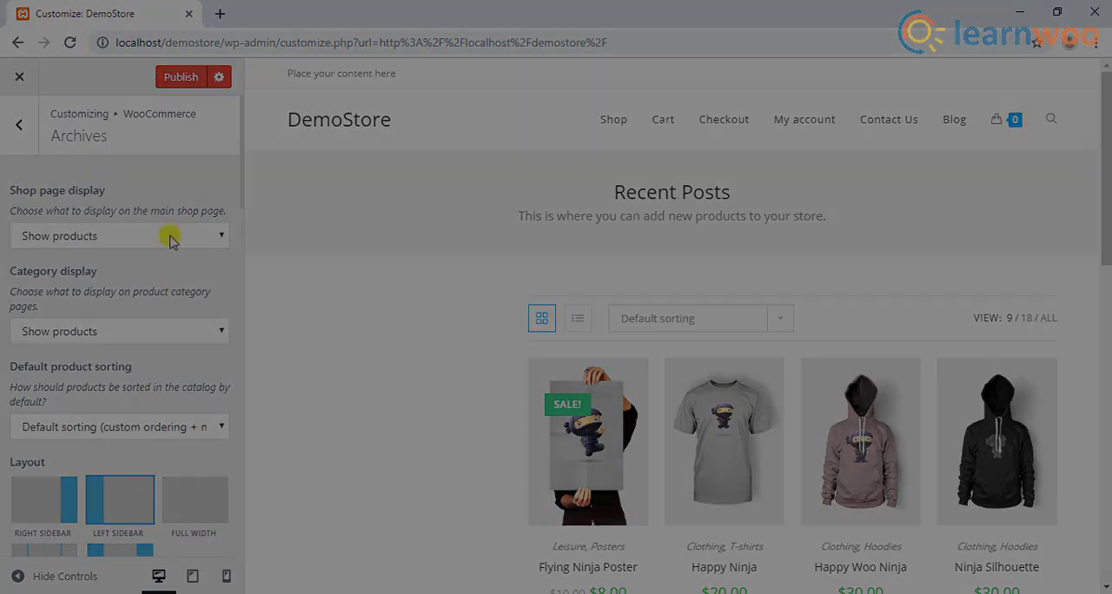
click(19, 76)
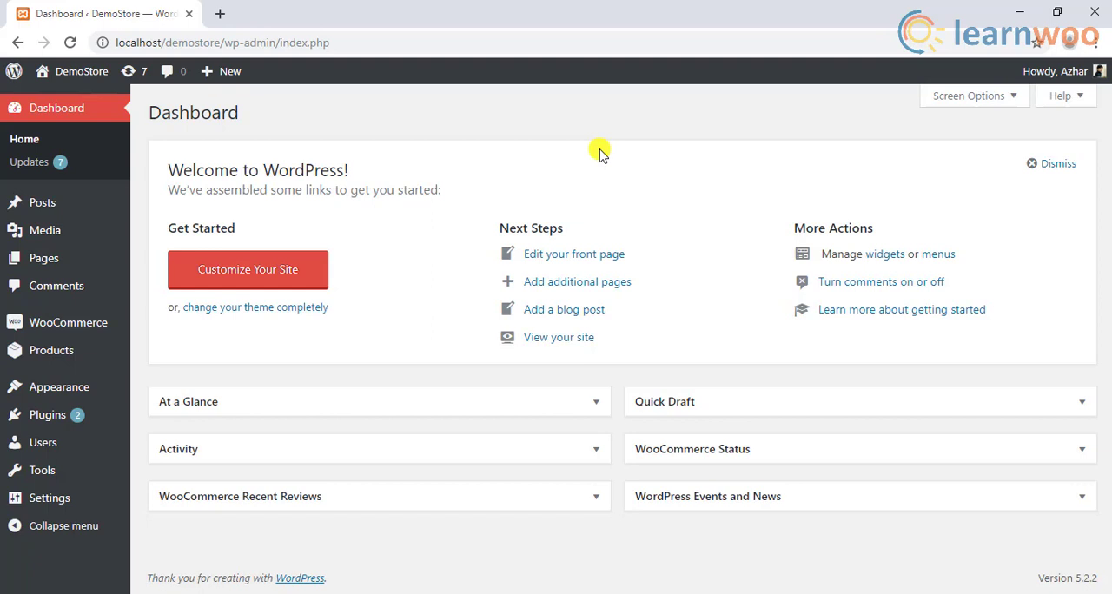
mouse_move(47, 387)
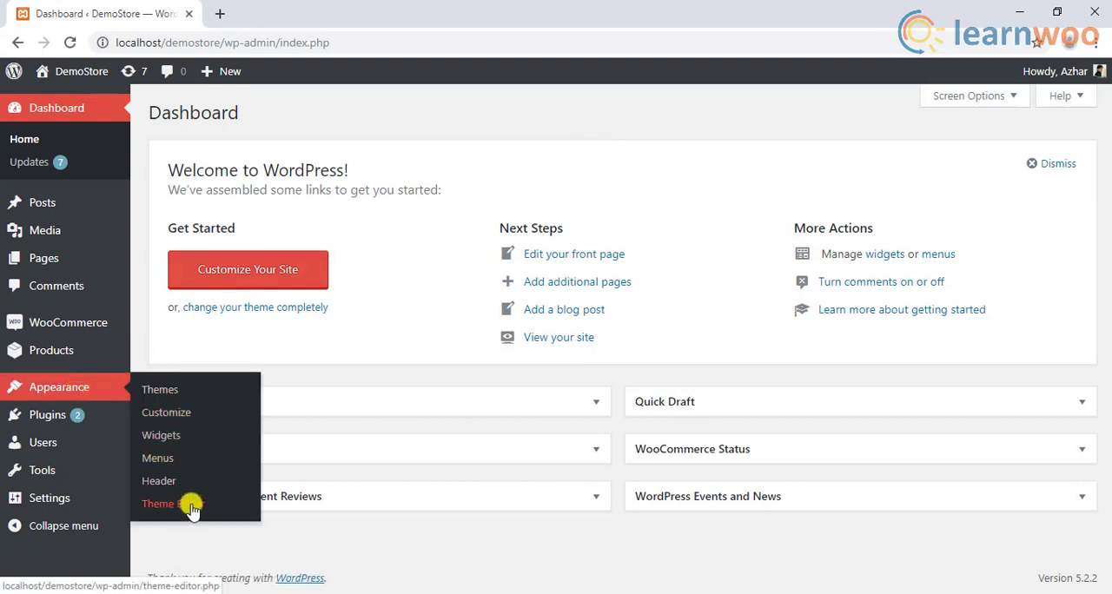
Load Twenty Seventeen's functions.php in the Theme Editor and reach its end
click(161, 504)
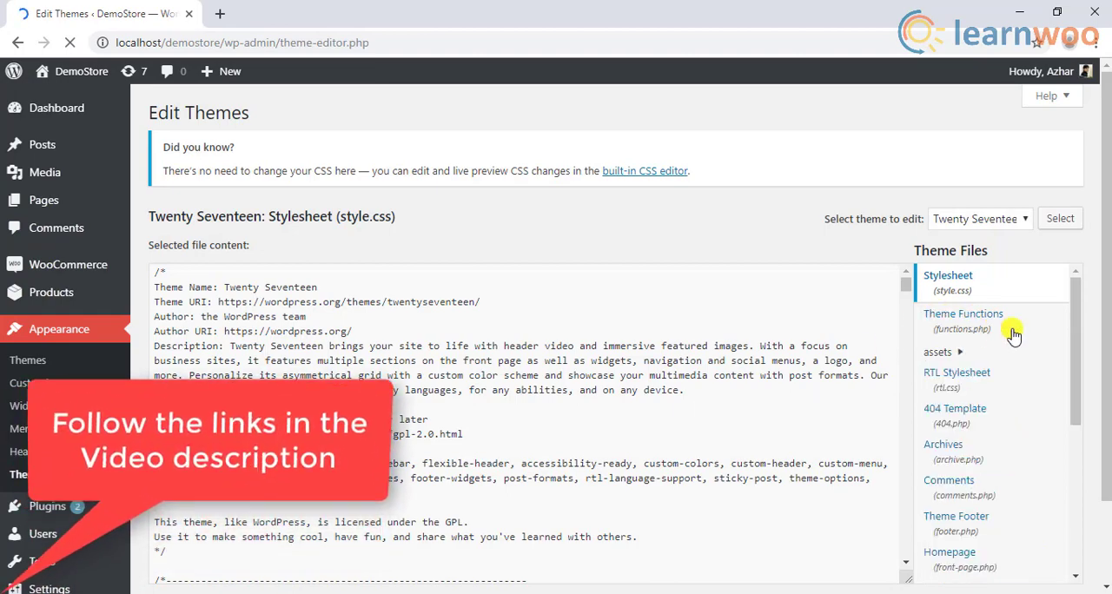
click(963, 314)
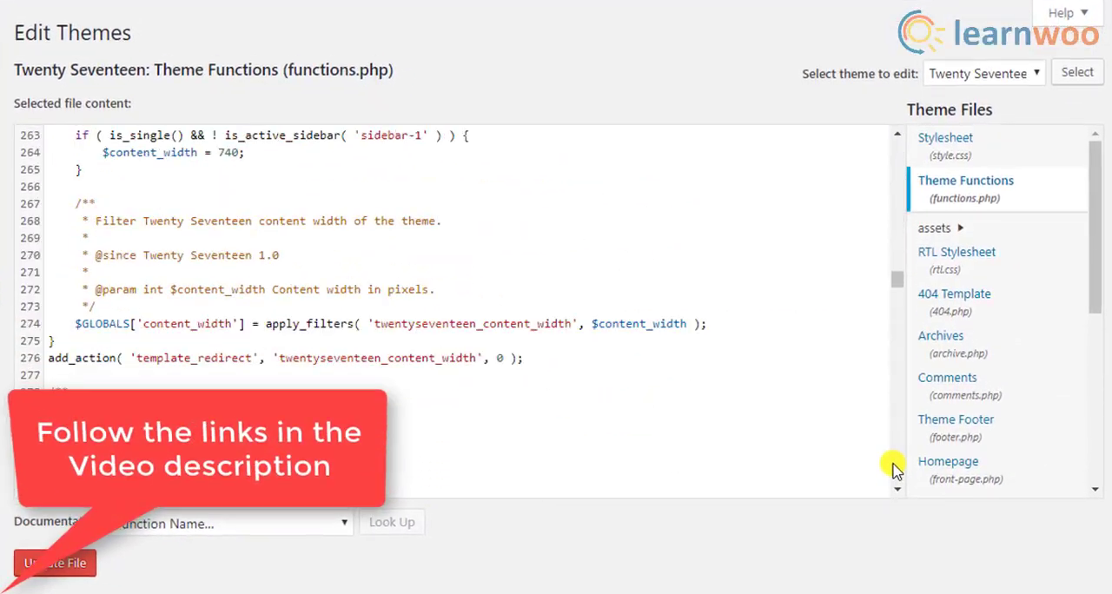
scroll(down, 3)
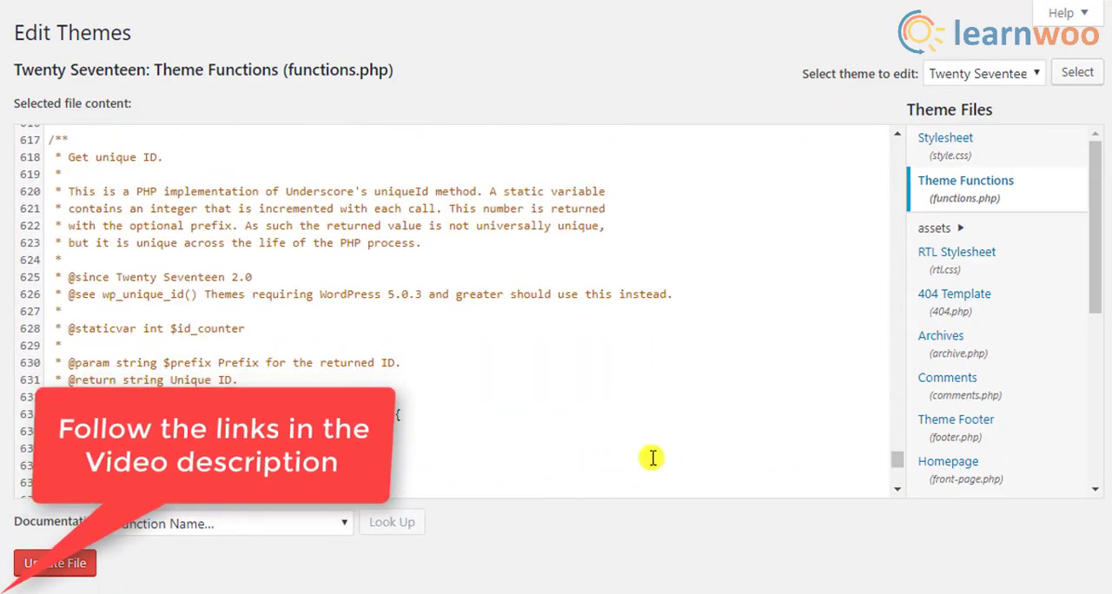
scroll(down, 3)
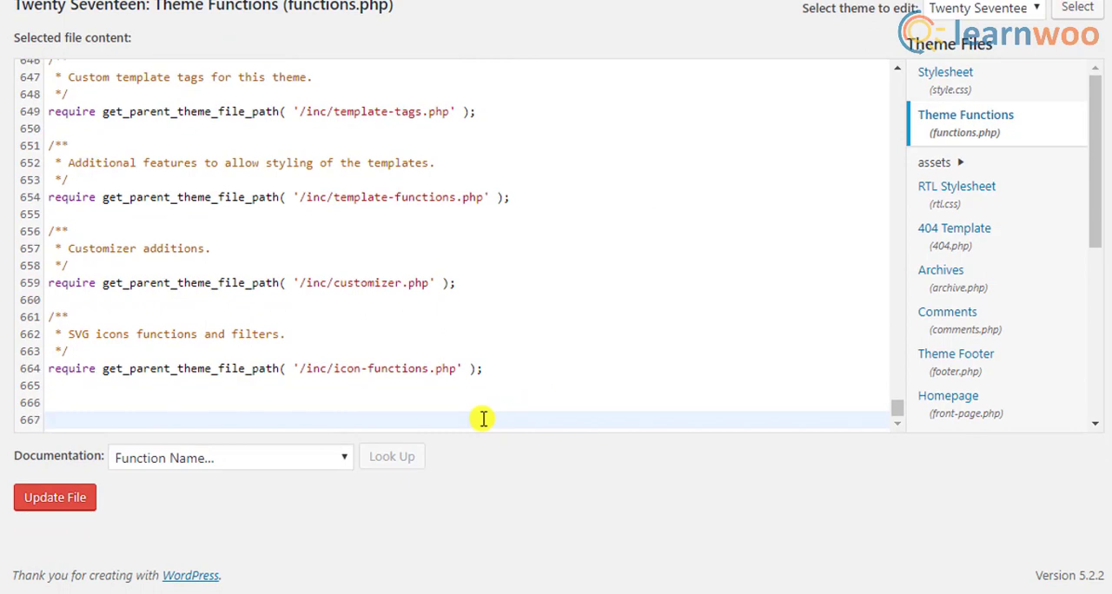
Append the commented loop_shop_per_page filter returning 12 products per page
text(// Change the Number of WooCommerce Products Displayed Per Page)
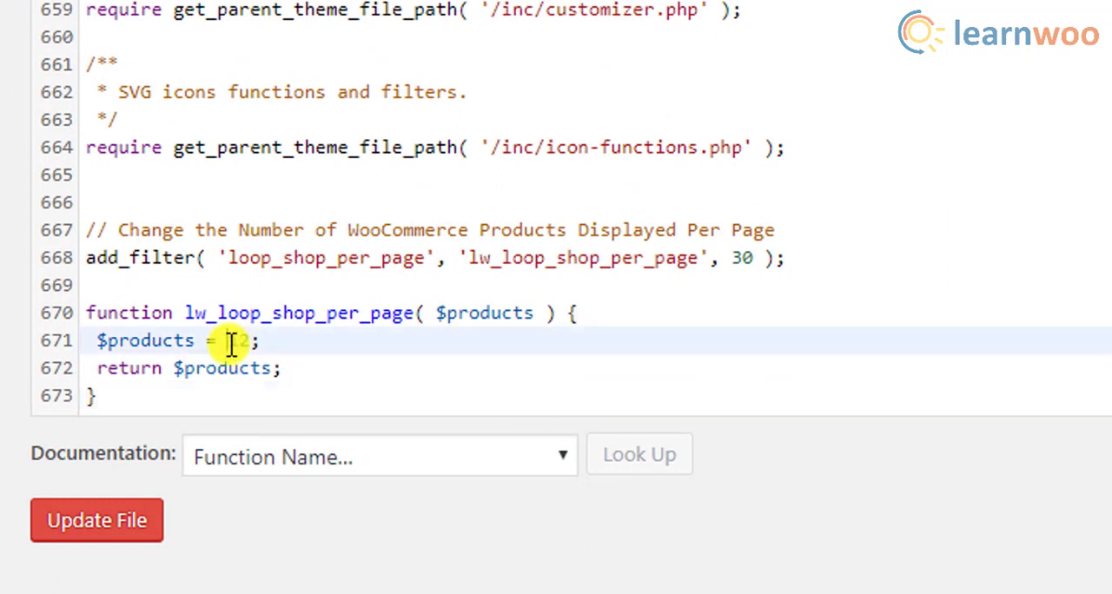
text(12)
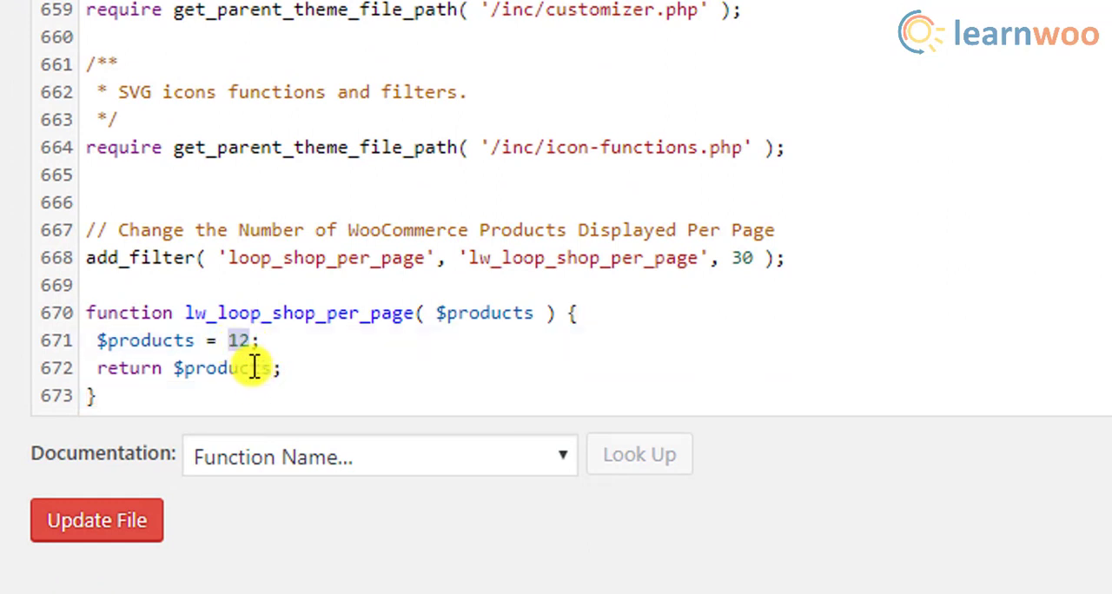
mouse_move(213, 312)
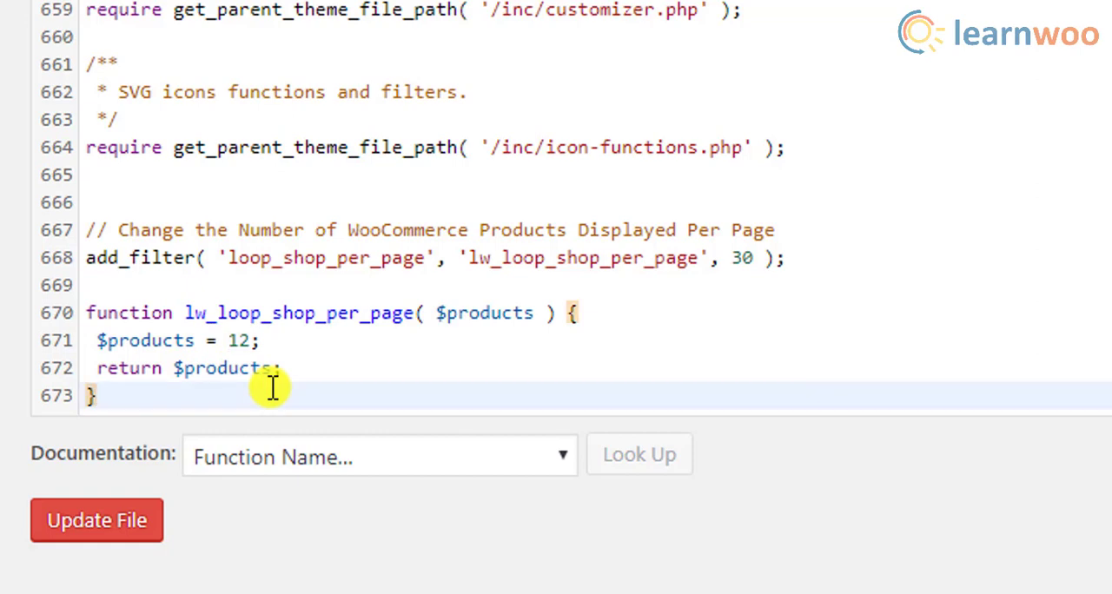
scroll(down, 3)
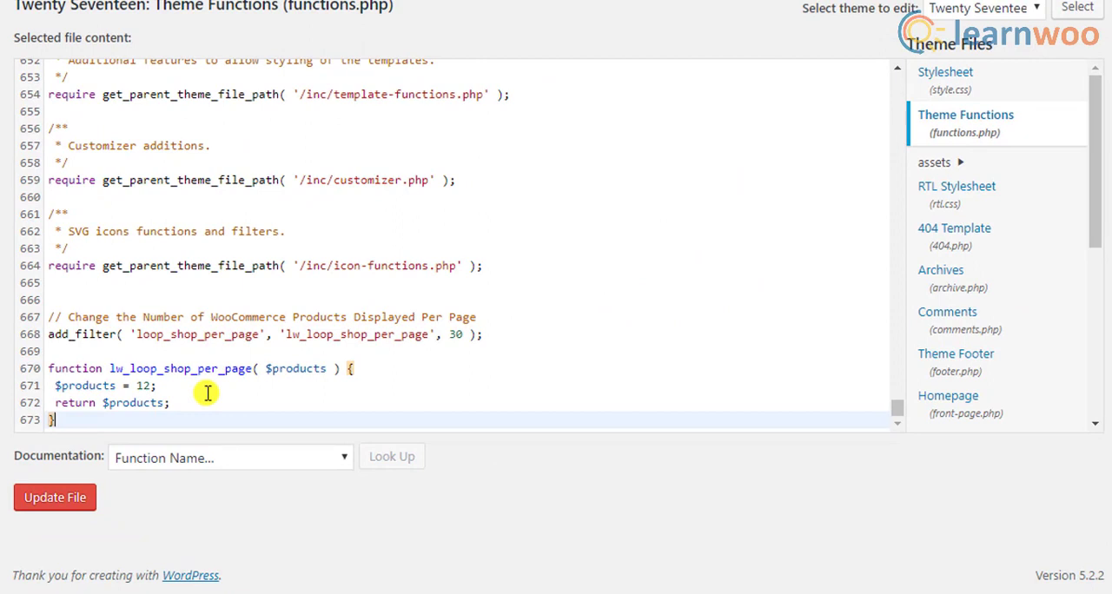
mouse_move(219, 382)
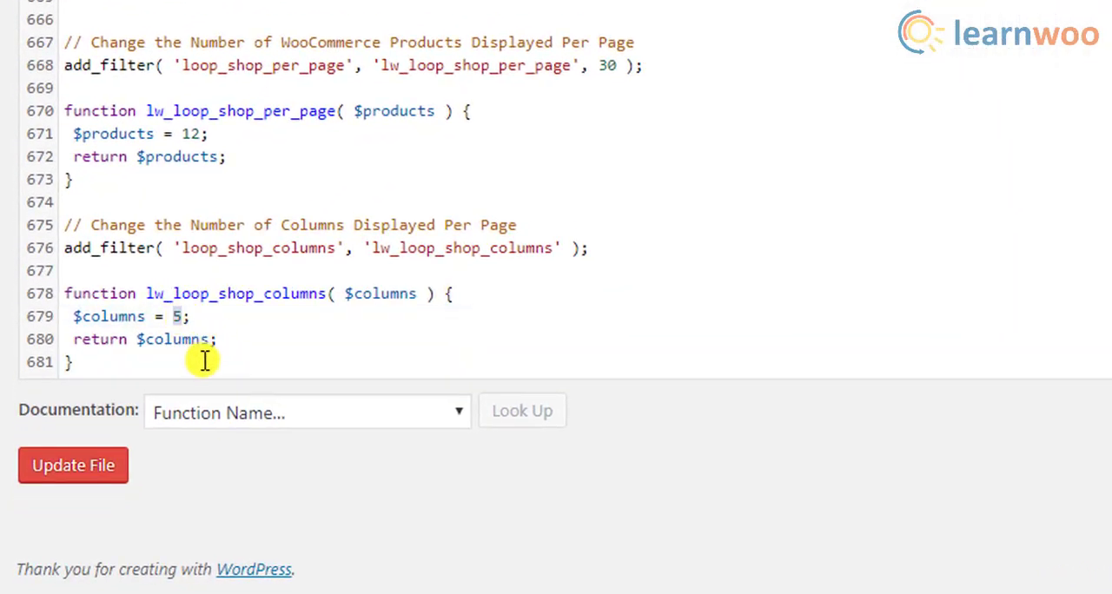
mouse_move(120, 389)
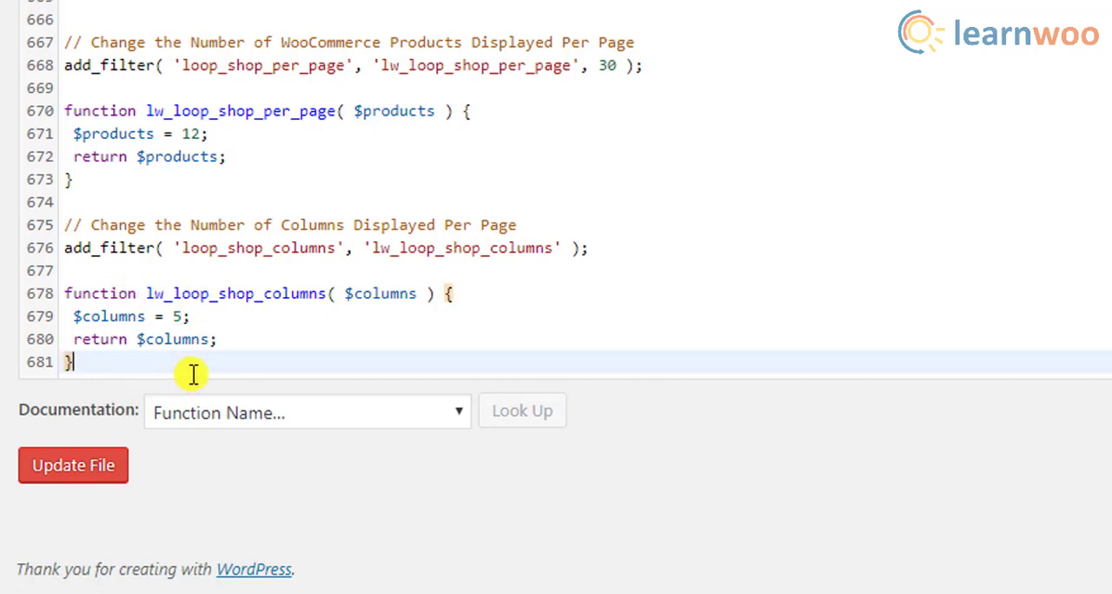
mouse_move(73, 466)
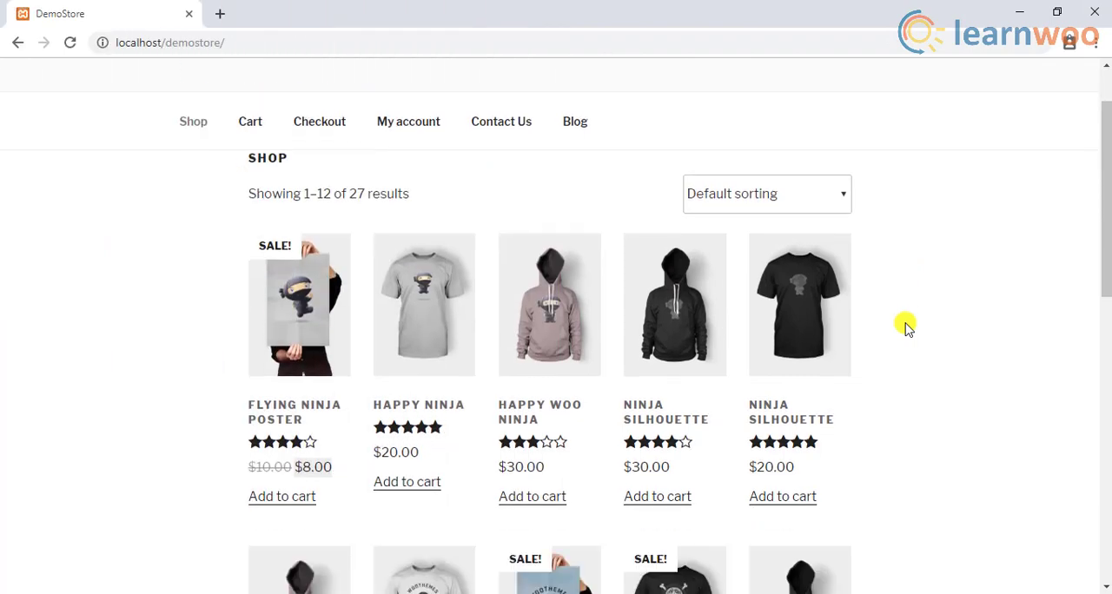
Scroll through the shop page grid now listing 12 of 27 products
scroll(down, 3)
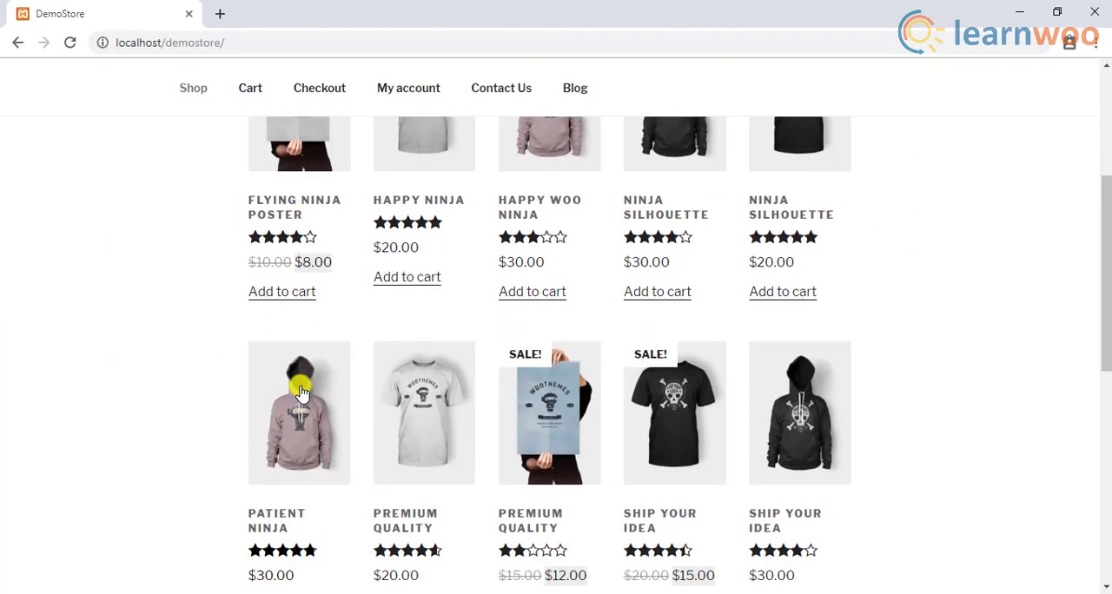
scroll(down, 3)
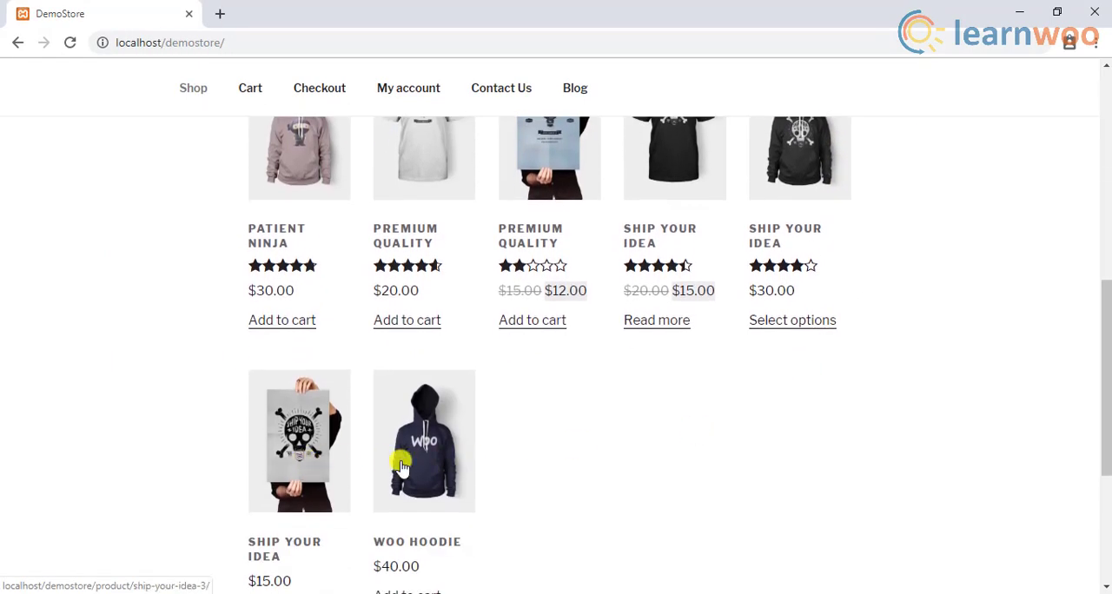
scroll(up, 3)
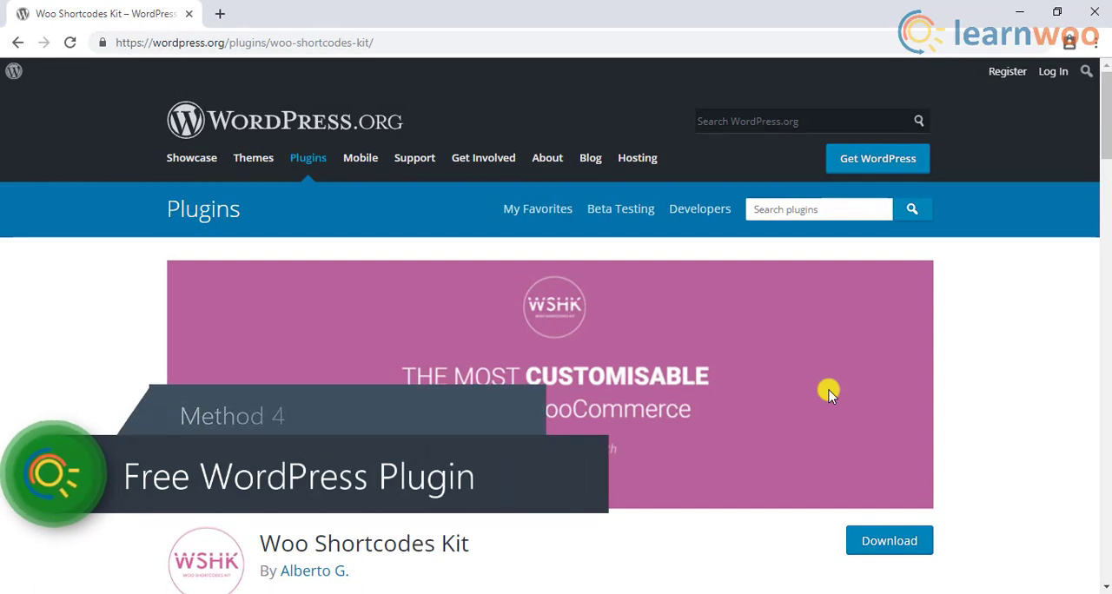
Scroll down the Woo Shortcodes Kit plugin page to its Description section
scroll(down, 3)
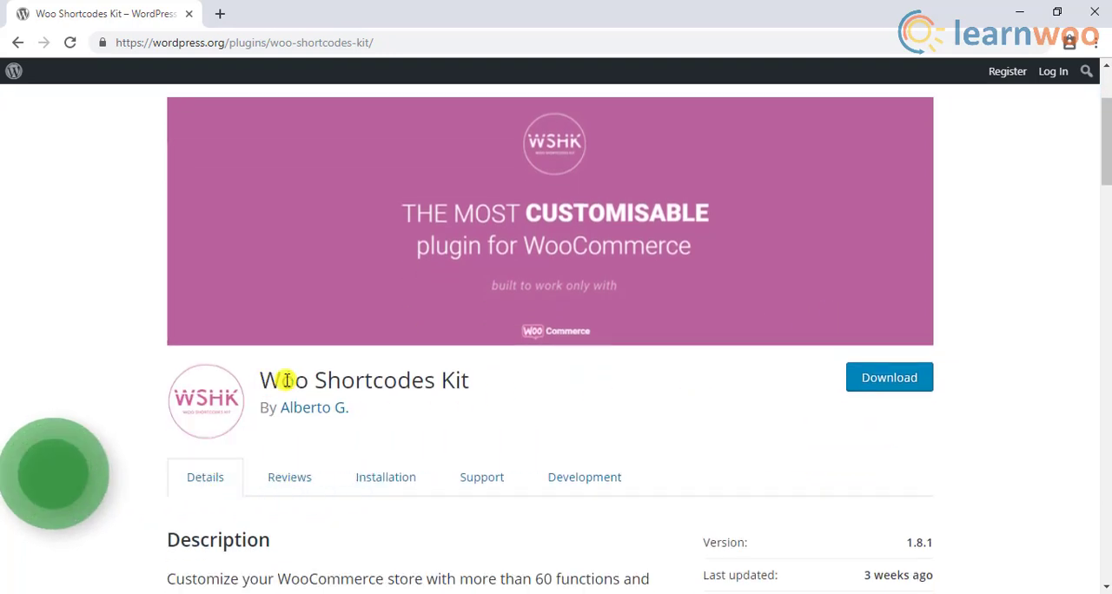
scroll(down, 3)
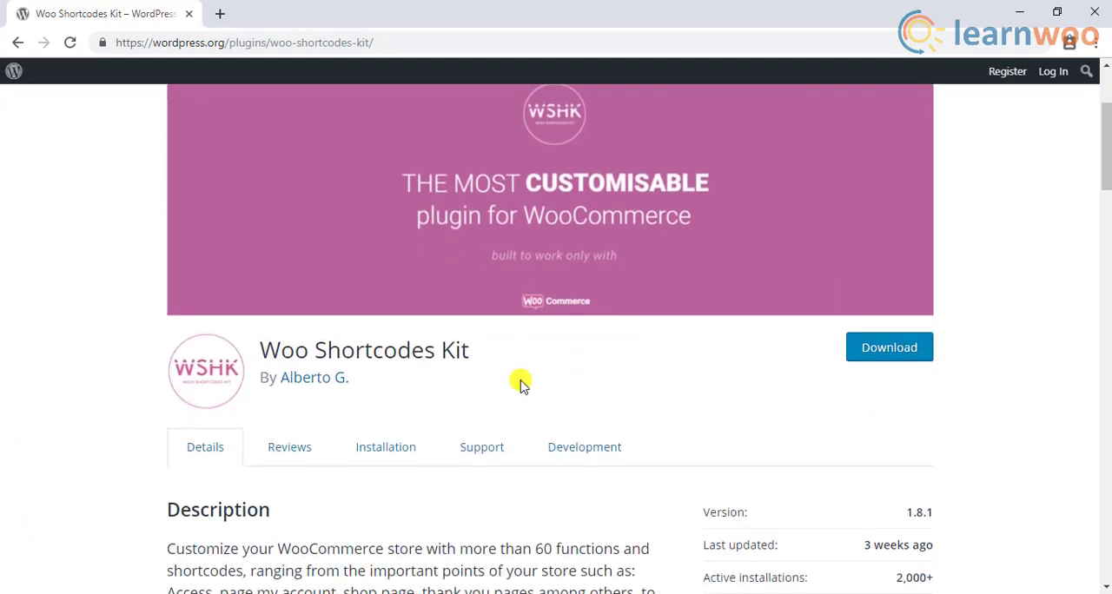
scroll(down, 3)
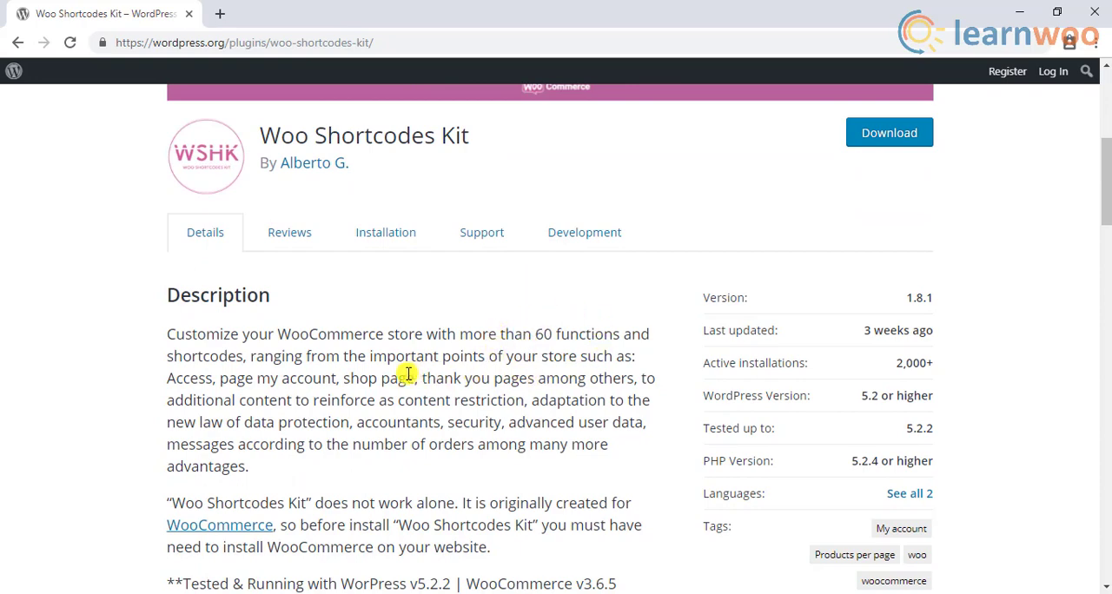
mouse_move(380, 418)
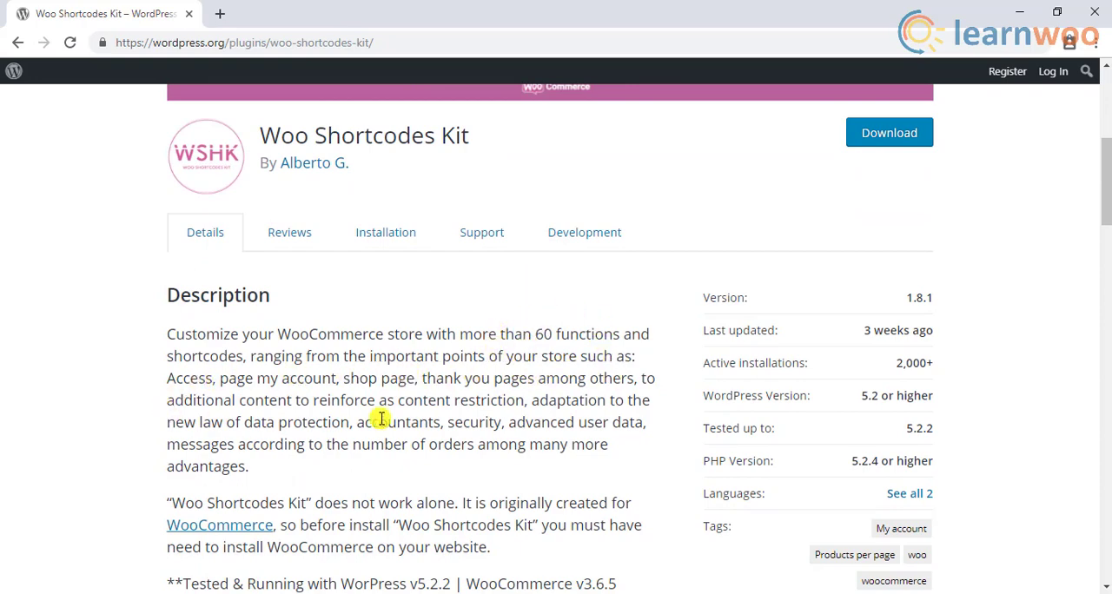
scroll(down, 3)
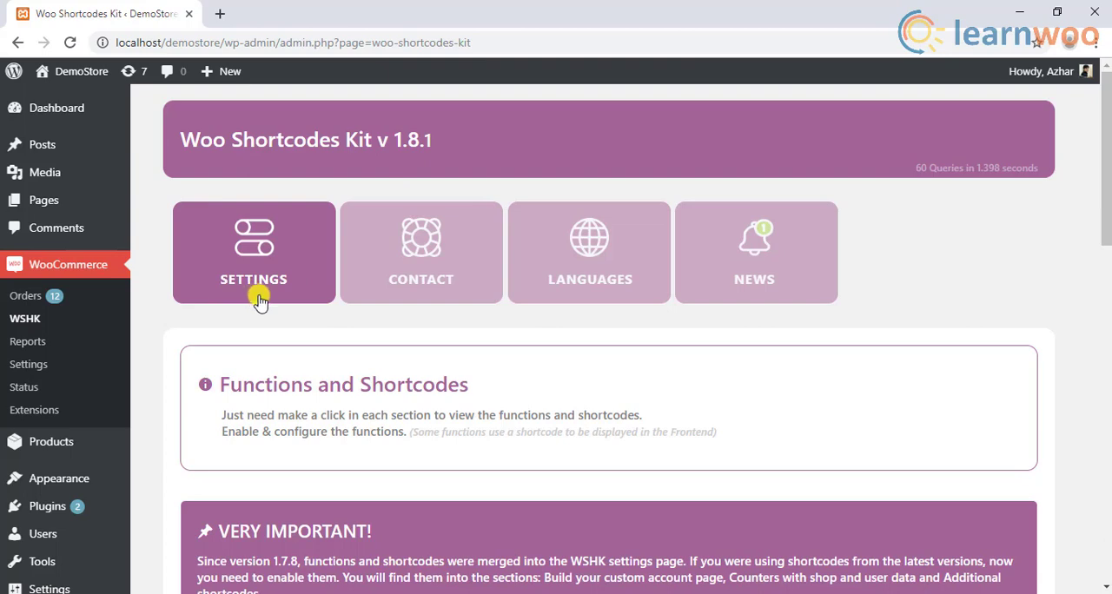
Enable the Products per page Manager under Customize or Build Your Shop Page
scroll(down, 3)
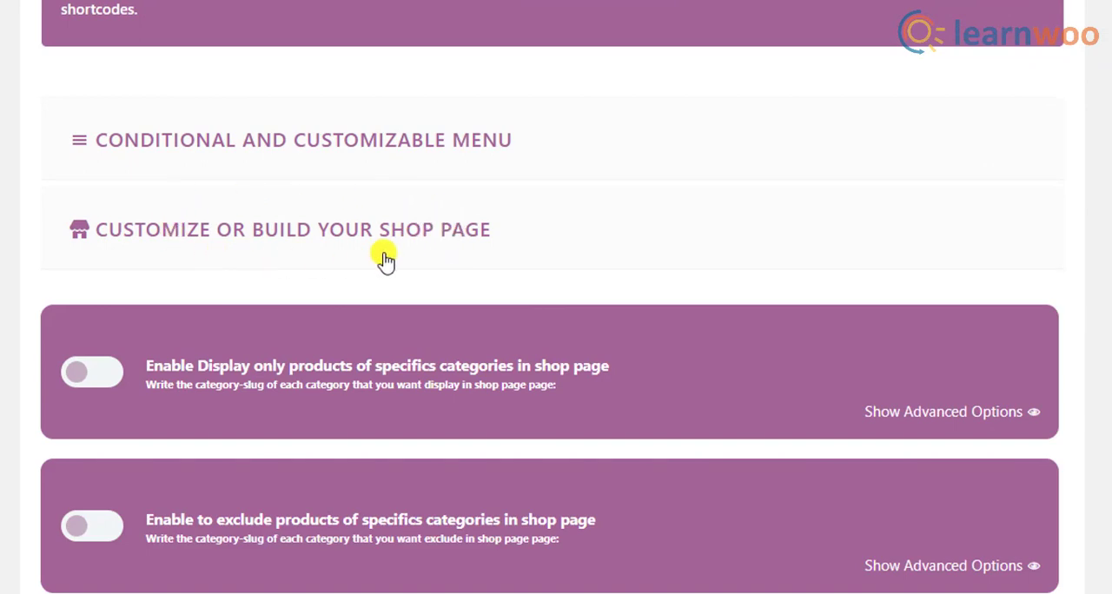
scroll(down, 3)
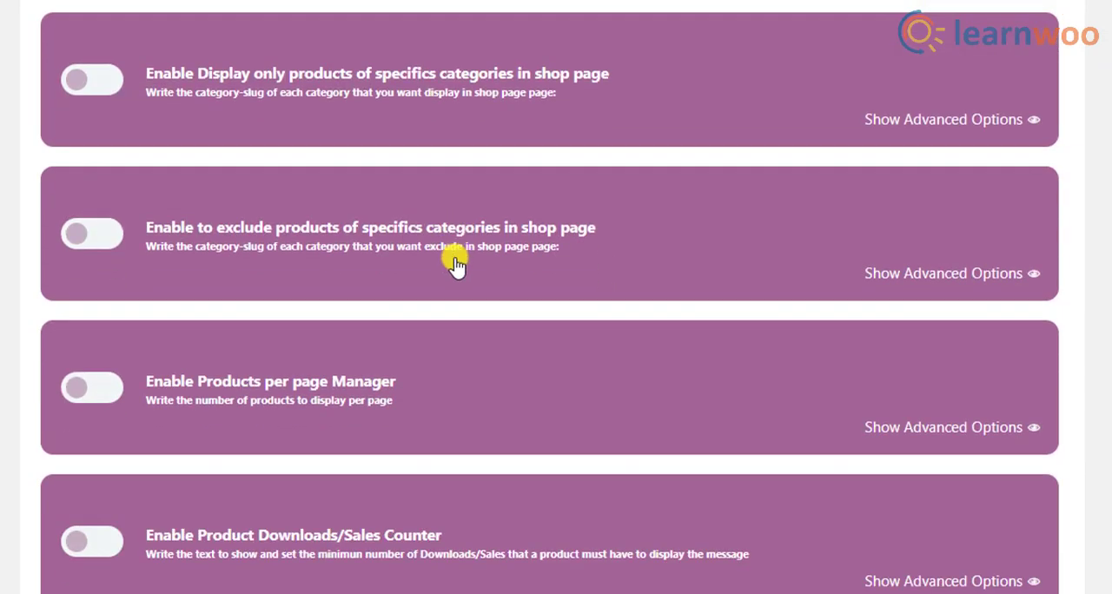
mouse_move(245, 400)
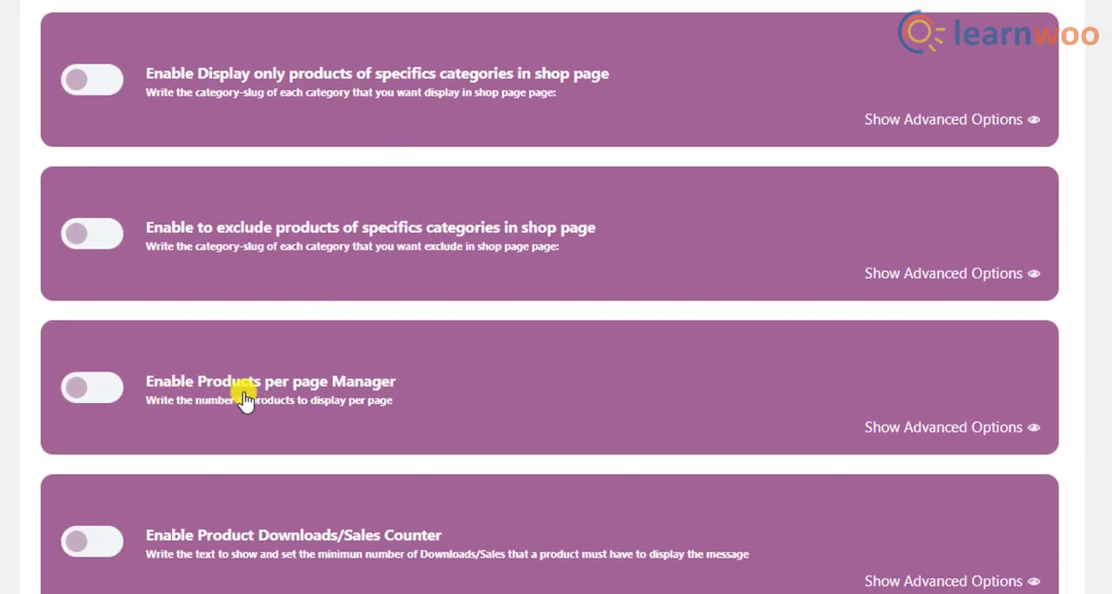
click(92, 388)
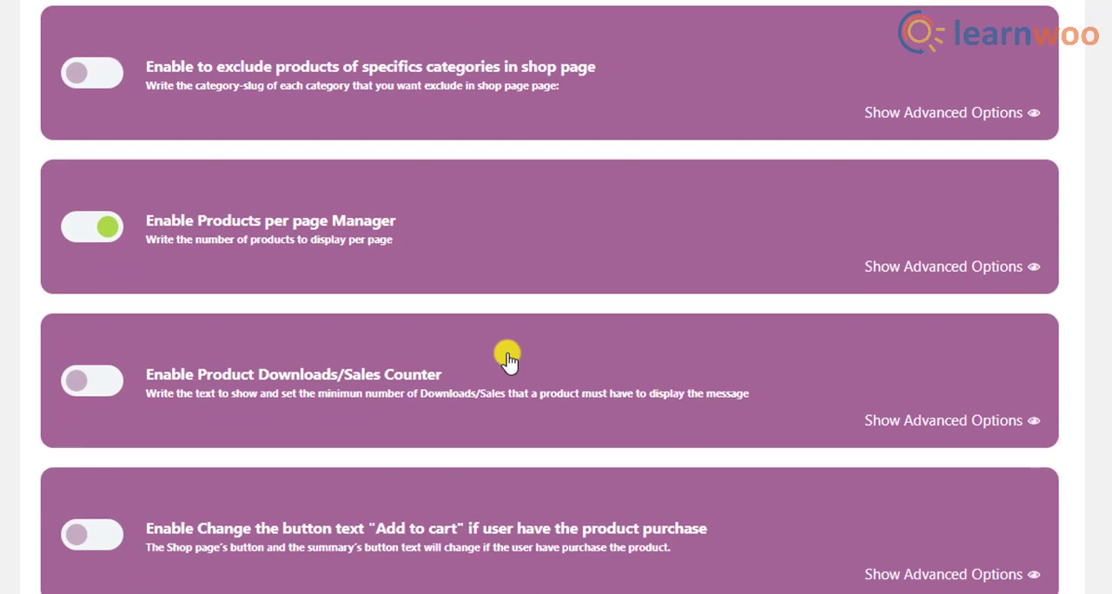
Show the advanced options and enter 12, then -1 to show all products
scroll(down, 3)
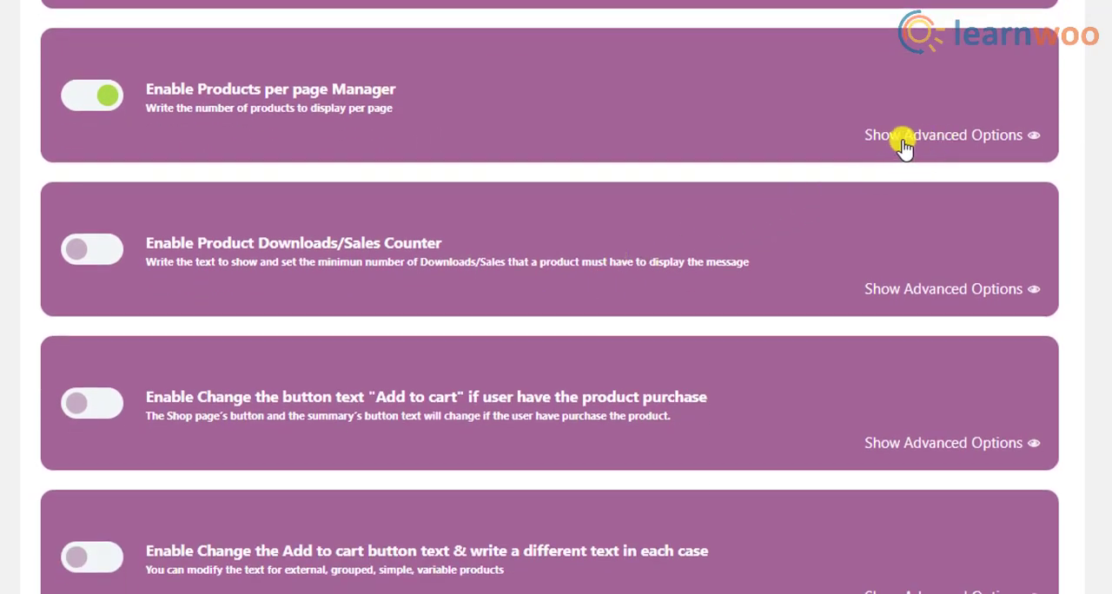
click(942, 135)
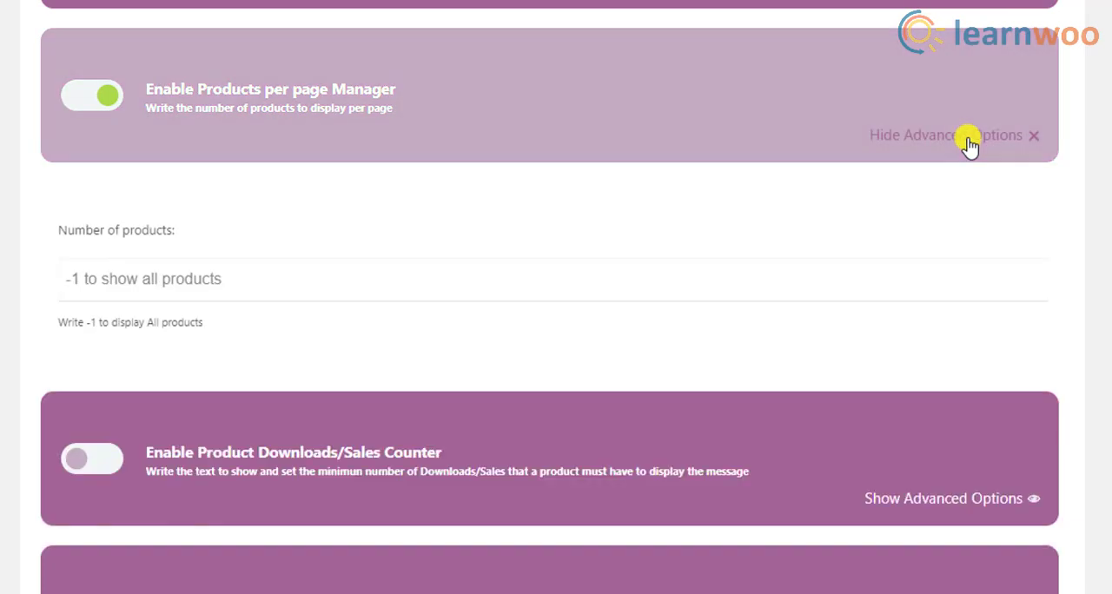
mouse_move(411, 93)
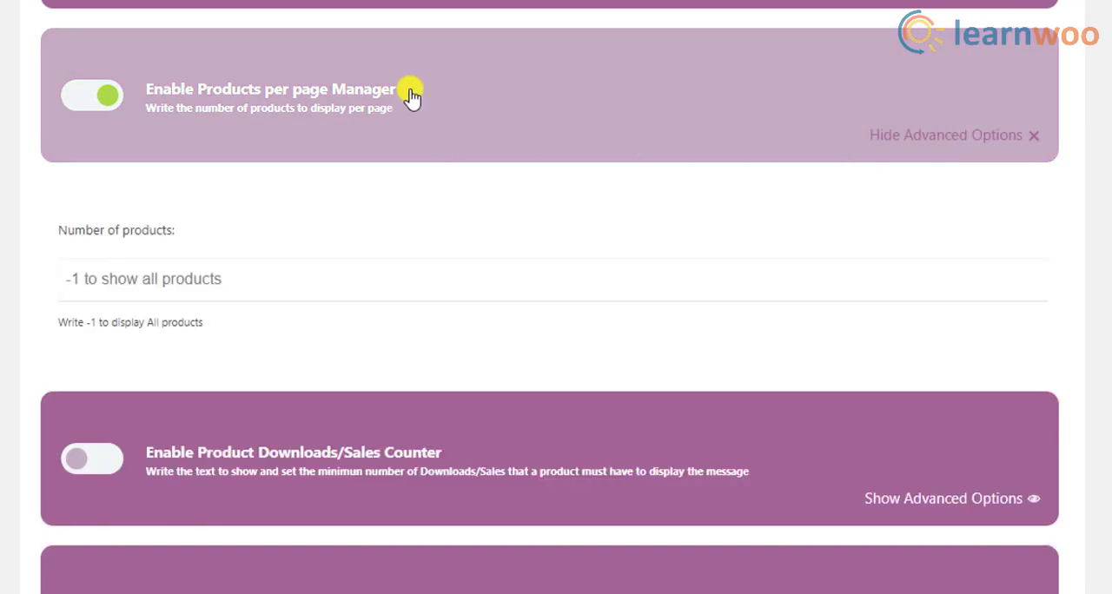
mouse_move(167, 262)
text(1)
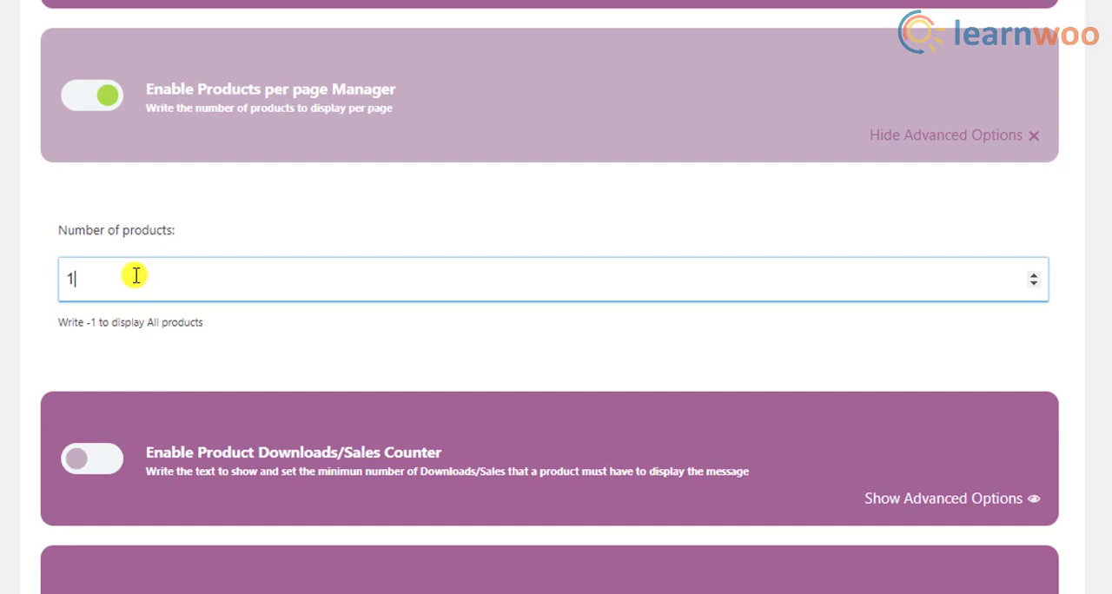
text(2)
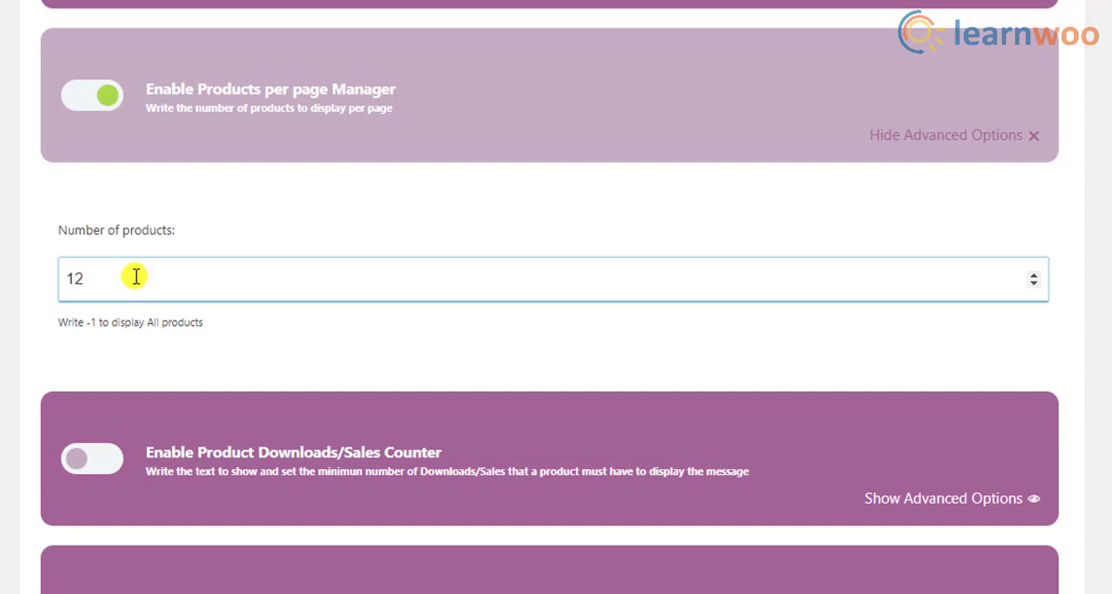
mouse_move(139, 293)
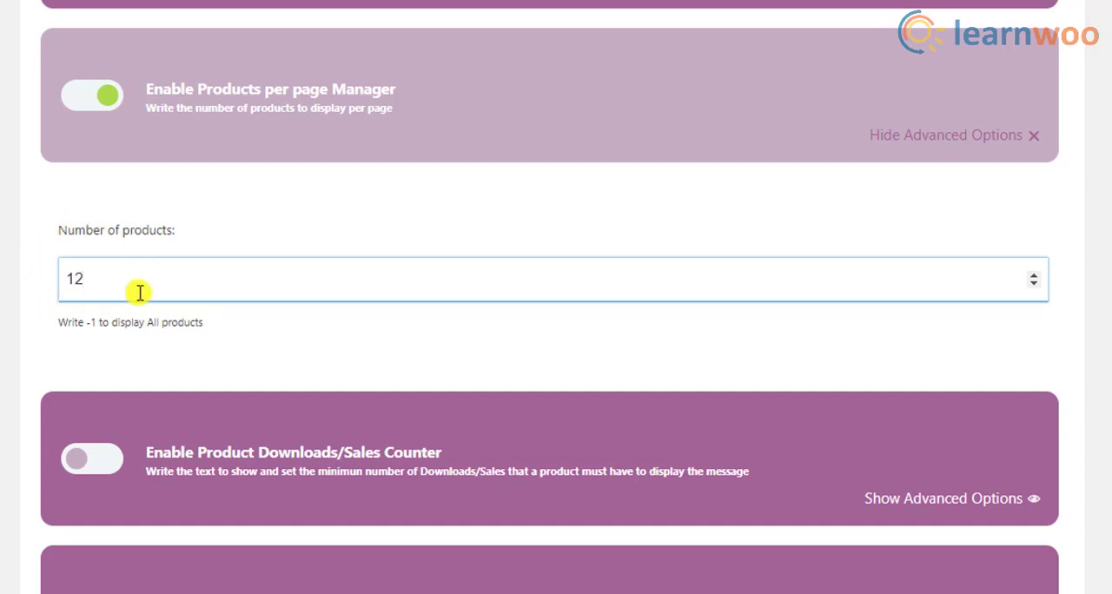
text(-1)
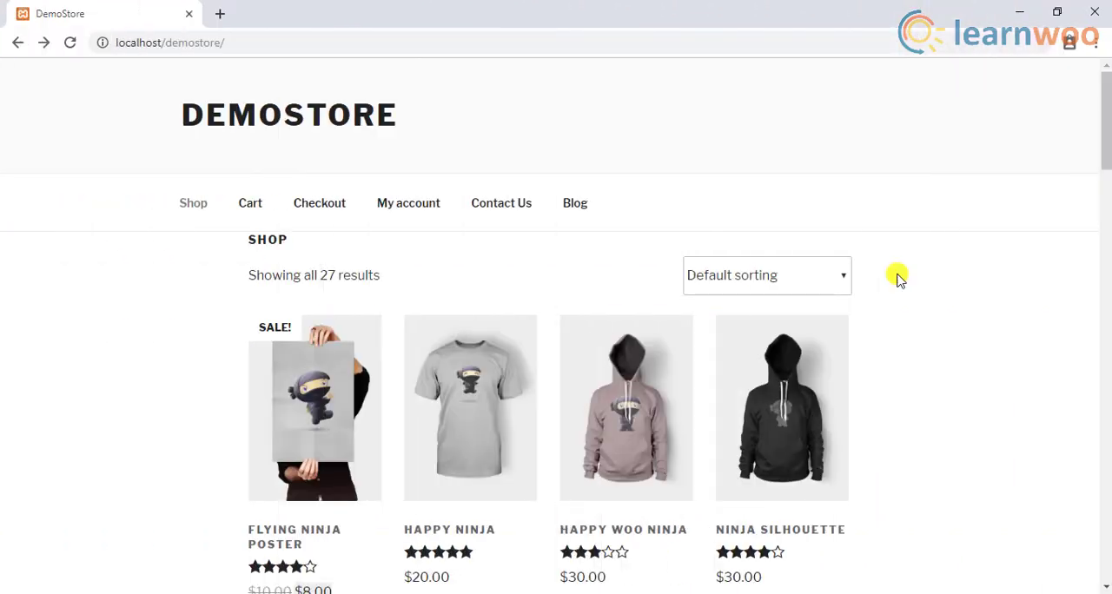
scroll(down, 3)
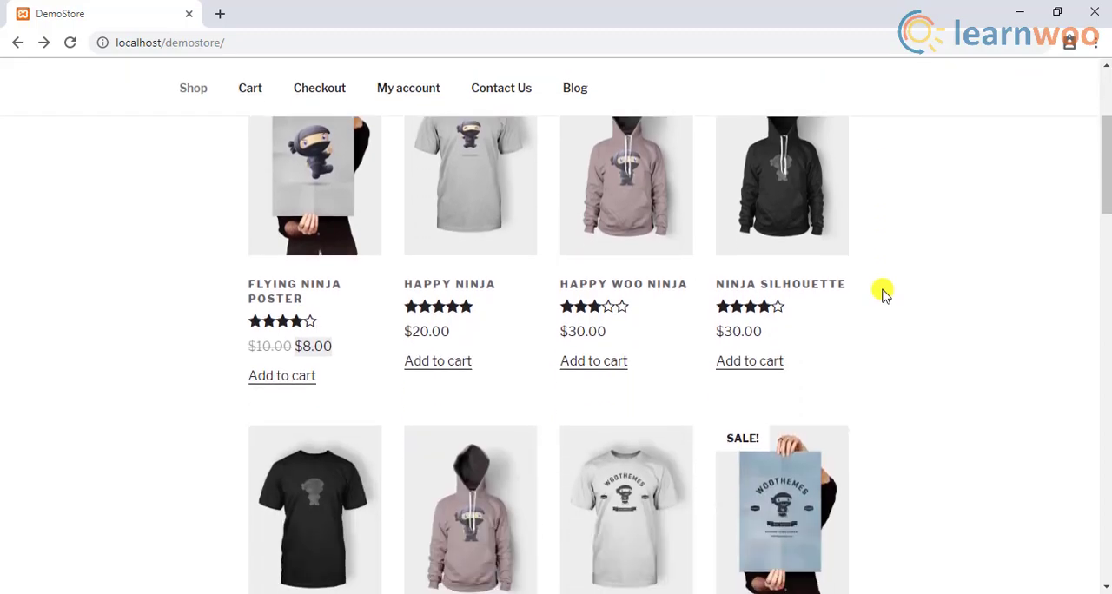
scroll(down, 3)
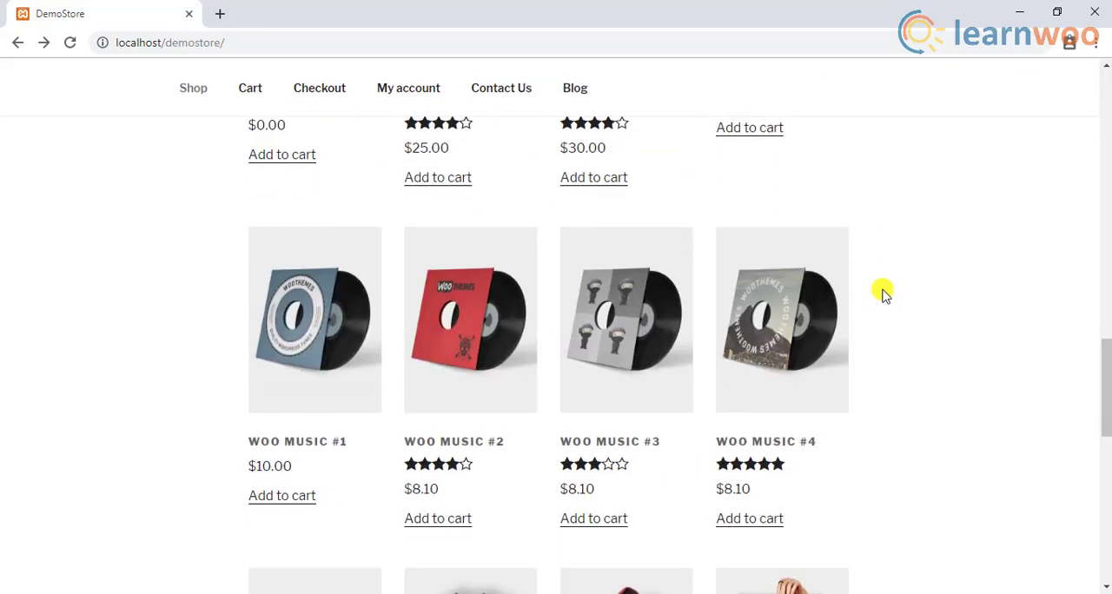
scroll(down, 3)
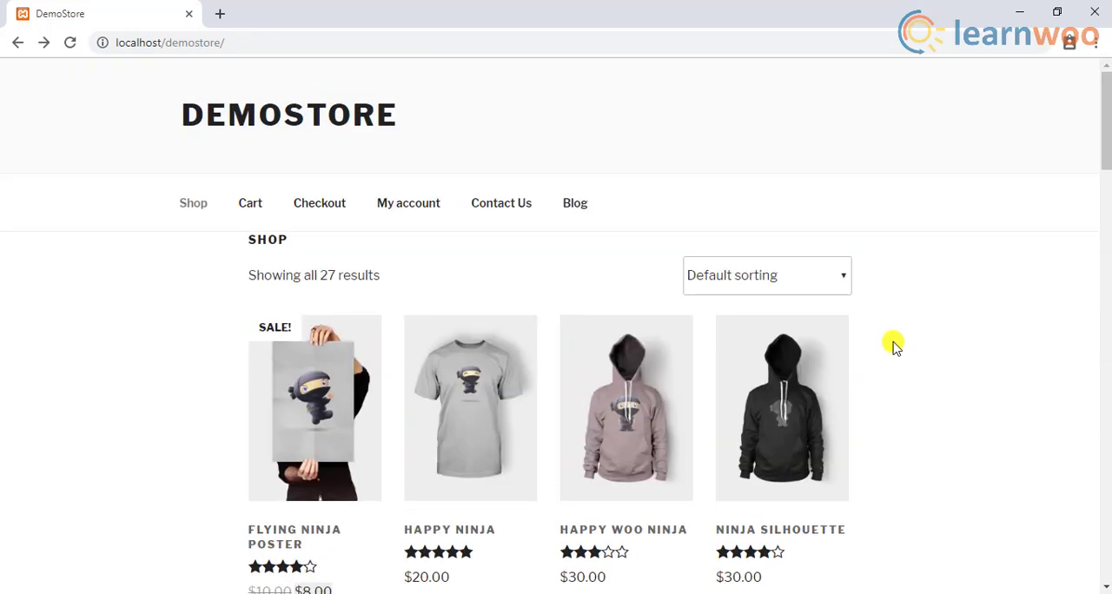
mouse_move(425, 278)
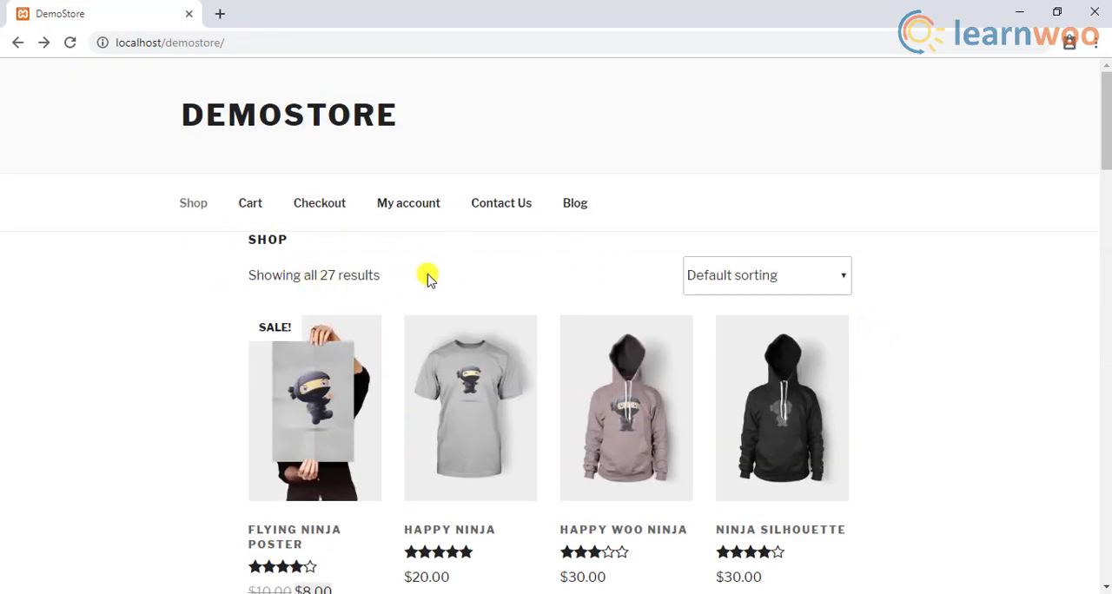
mouse_move(516, 266)
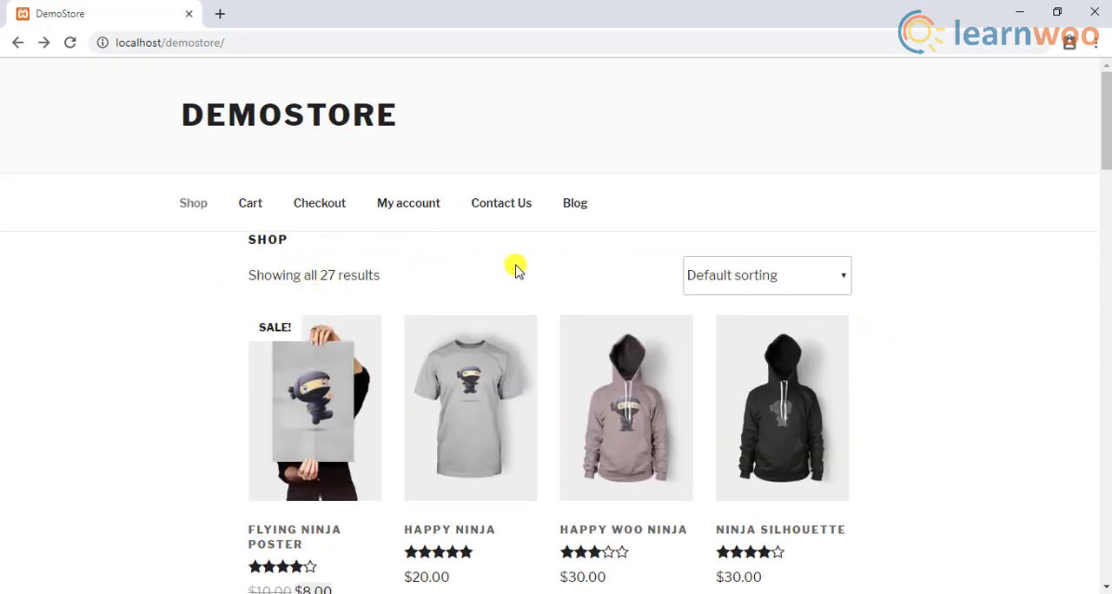
scroll(down, 3)
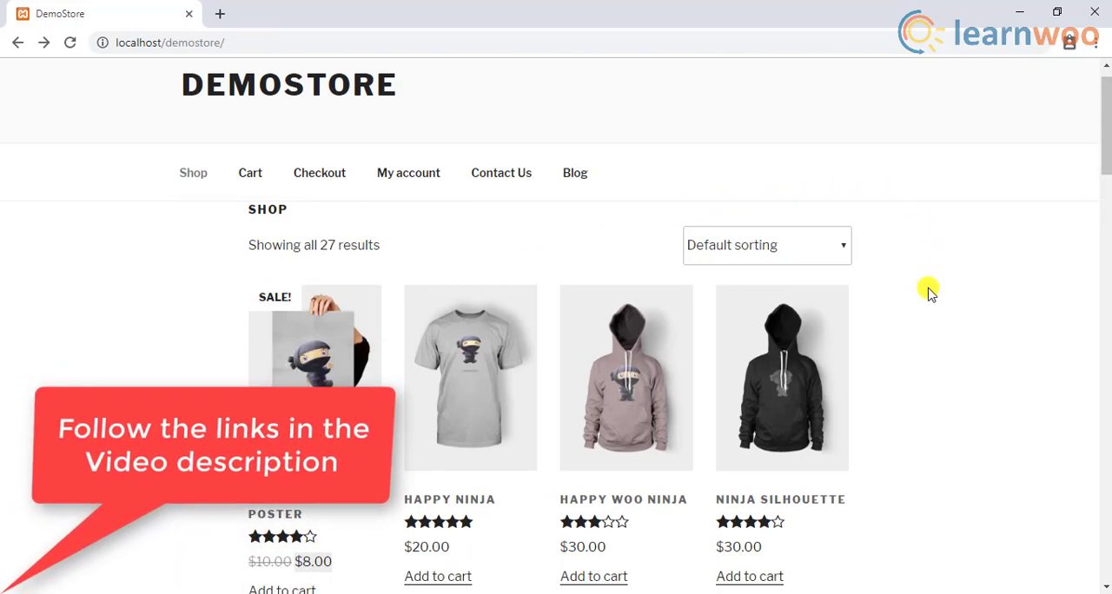
scroll(down, 3)
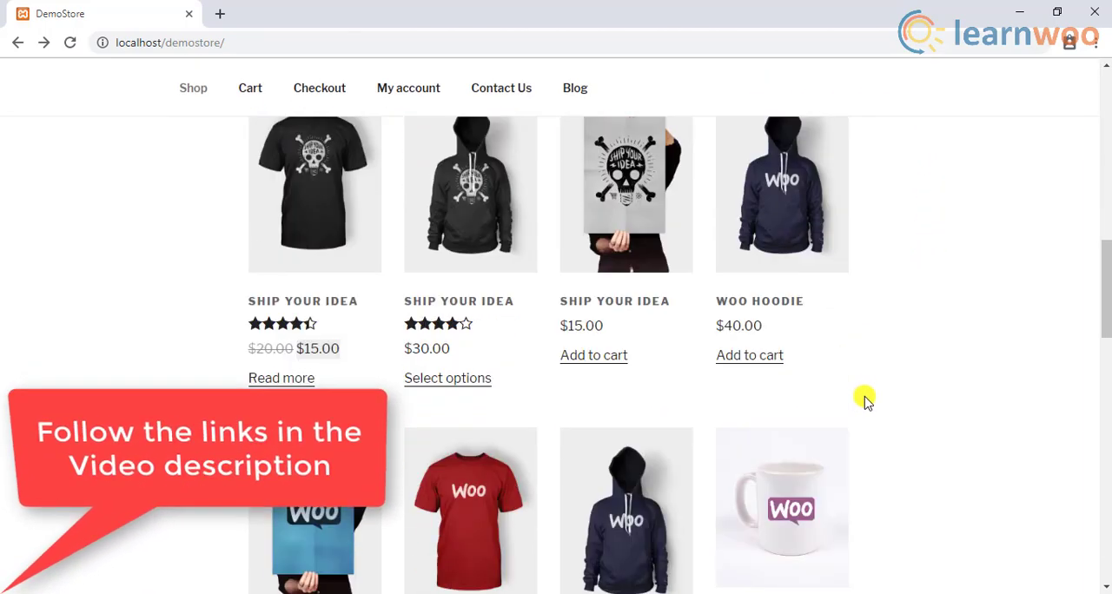
scroll(down, 3)
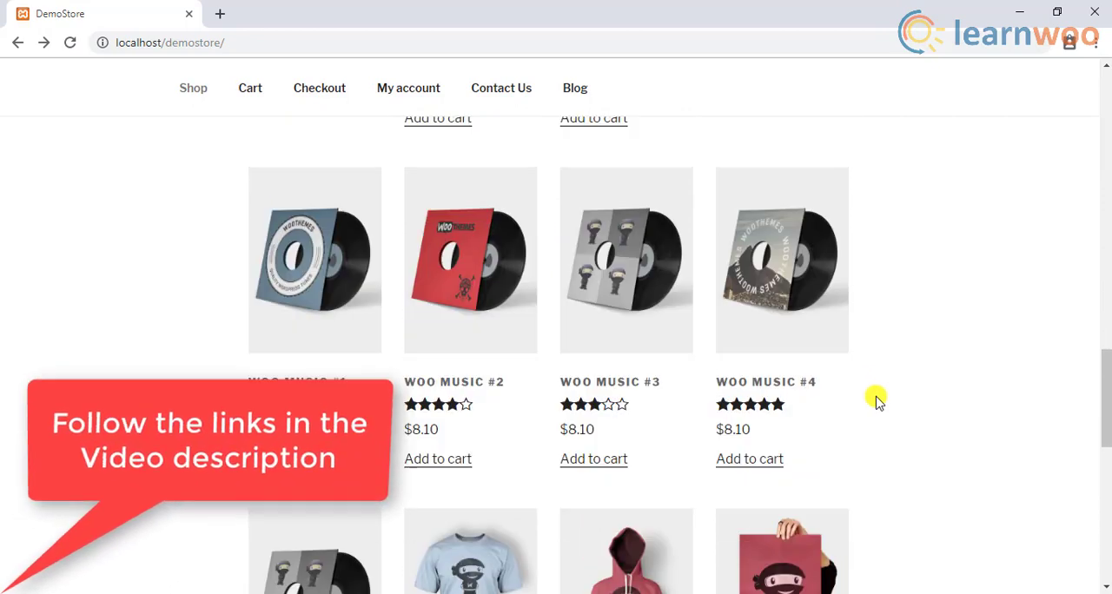
scroll(down, 3)
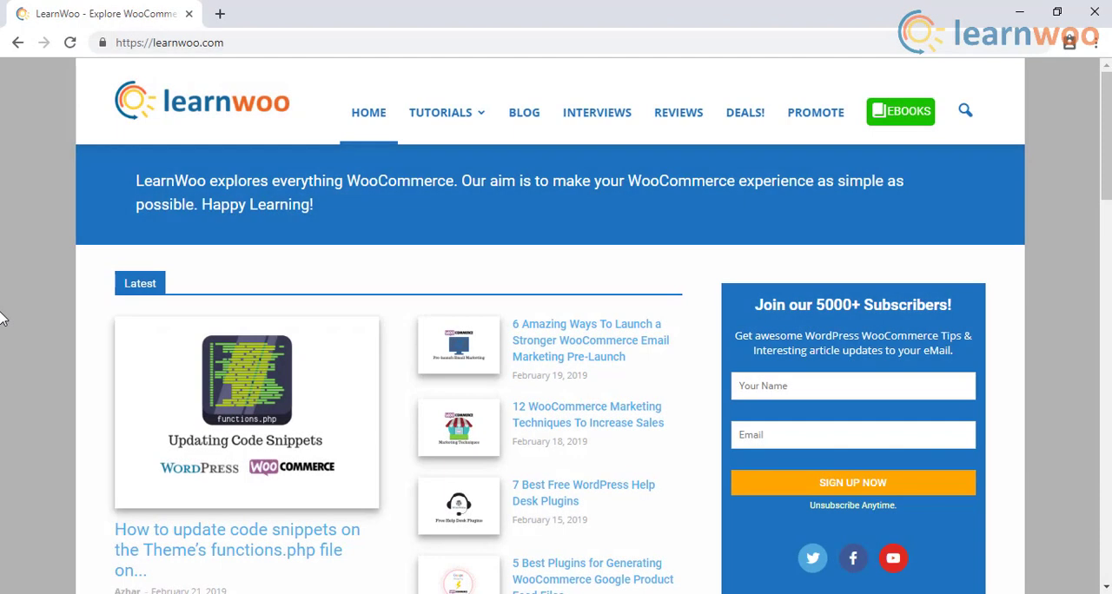
mouse_move(230, 129)
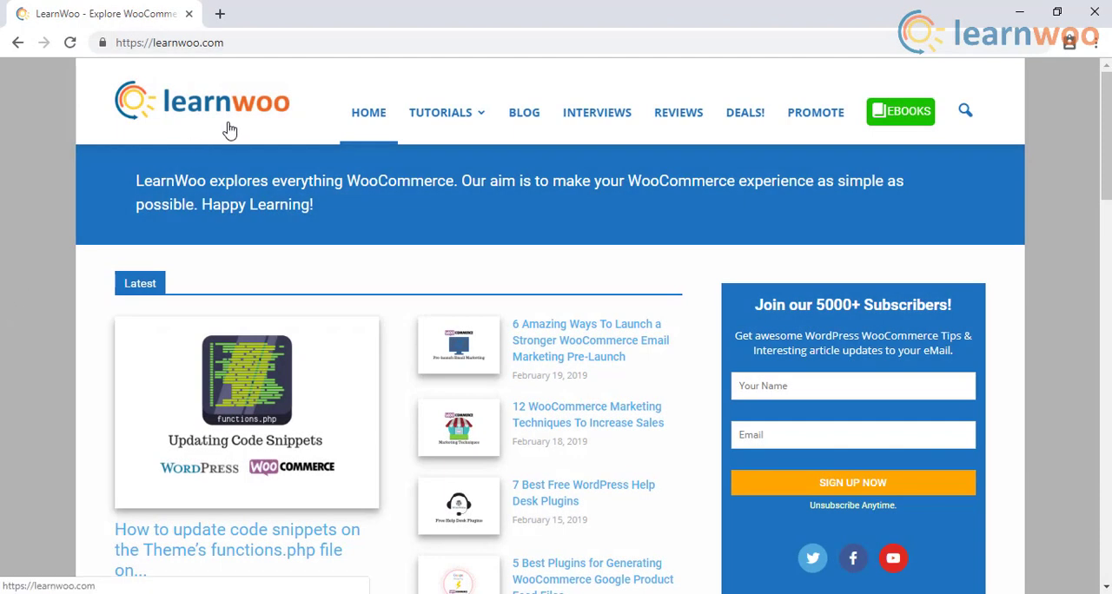
scroll(down, 3)
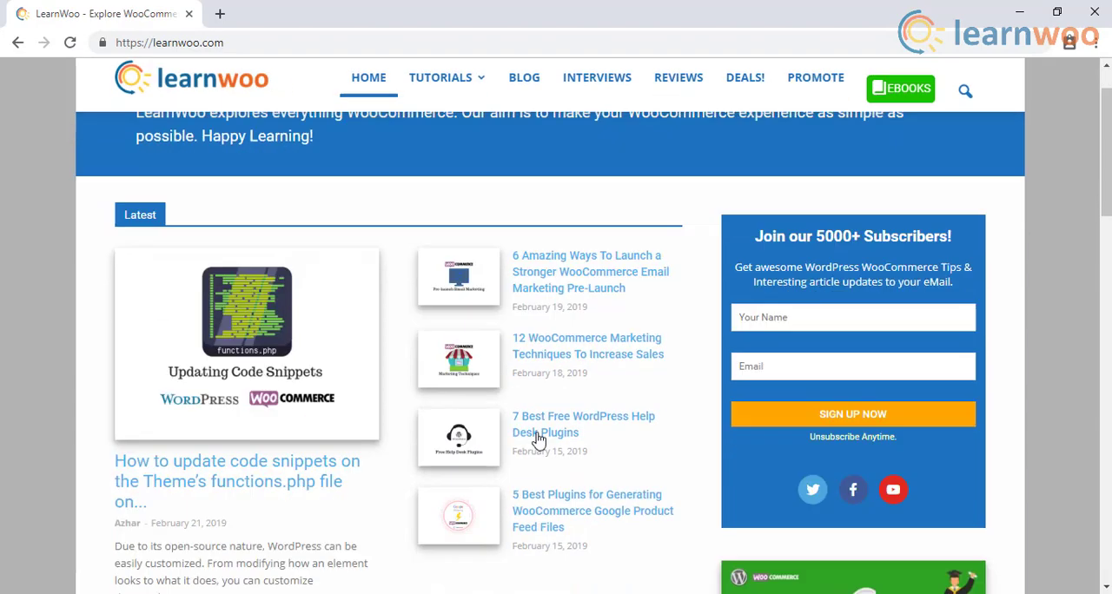
scroll(down, 3)
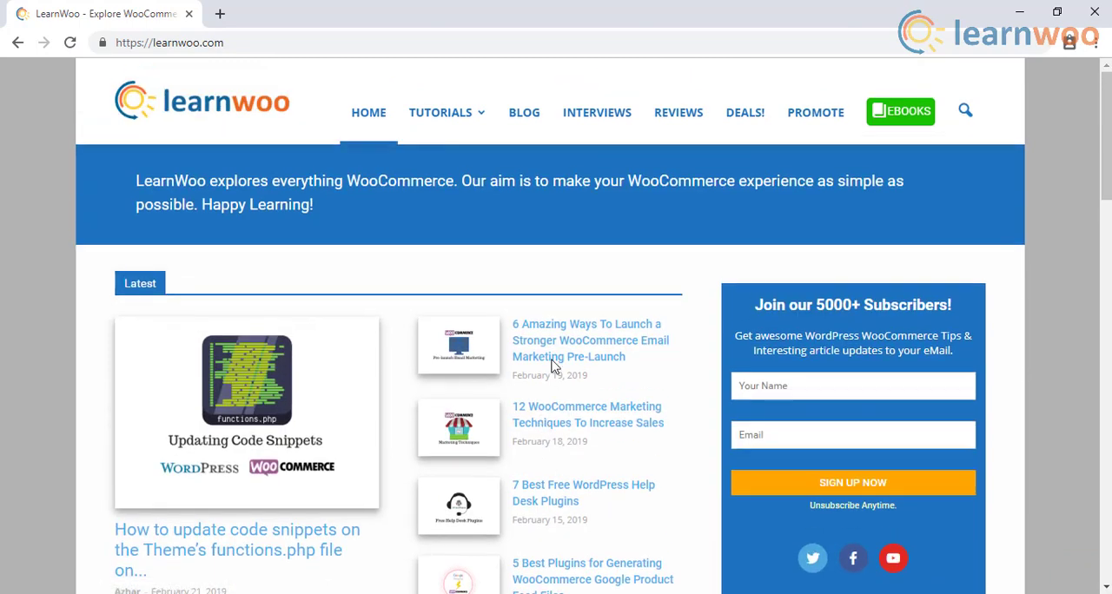
mouse_move(509, 225)
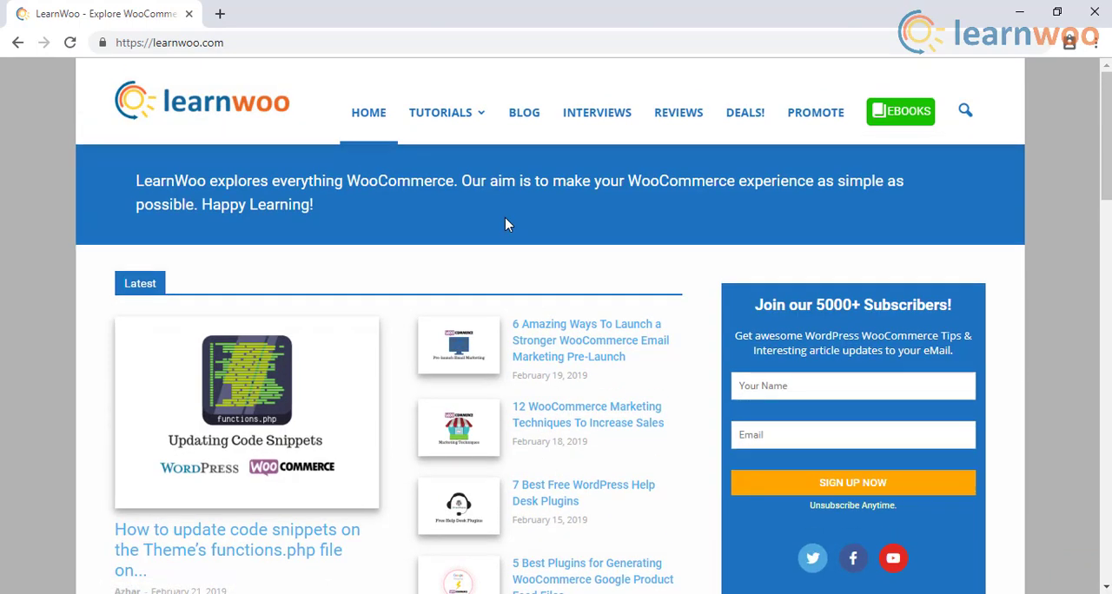